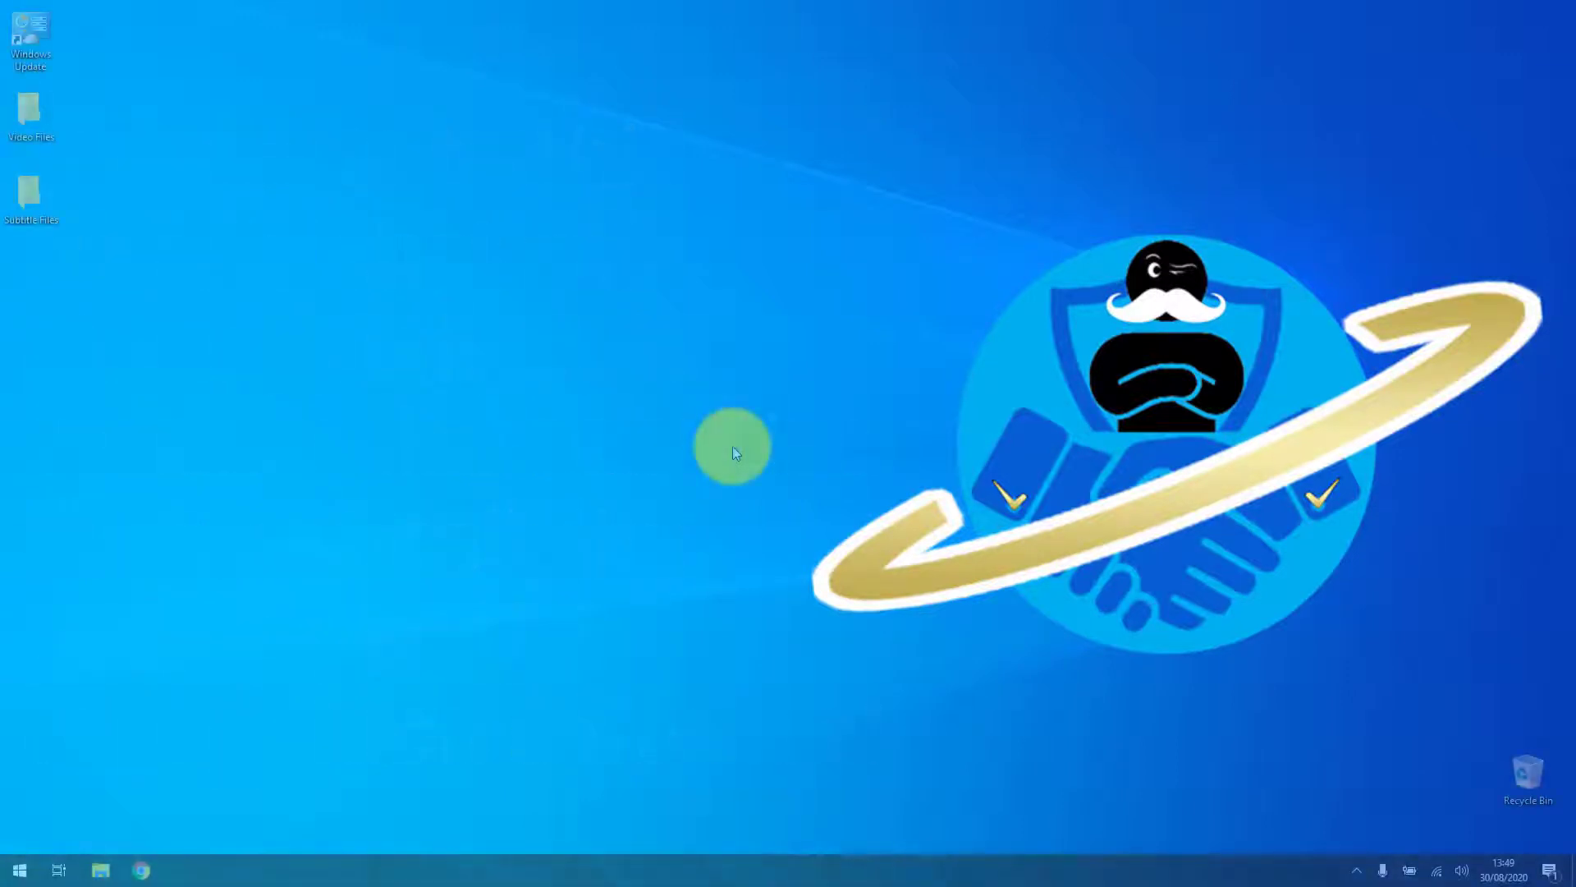
pyautogui.moveTo(274, 785)
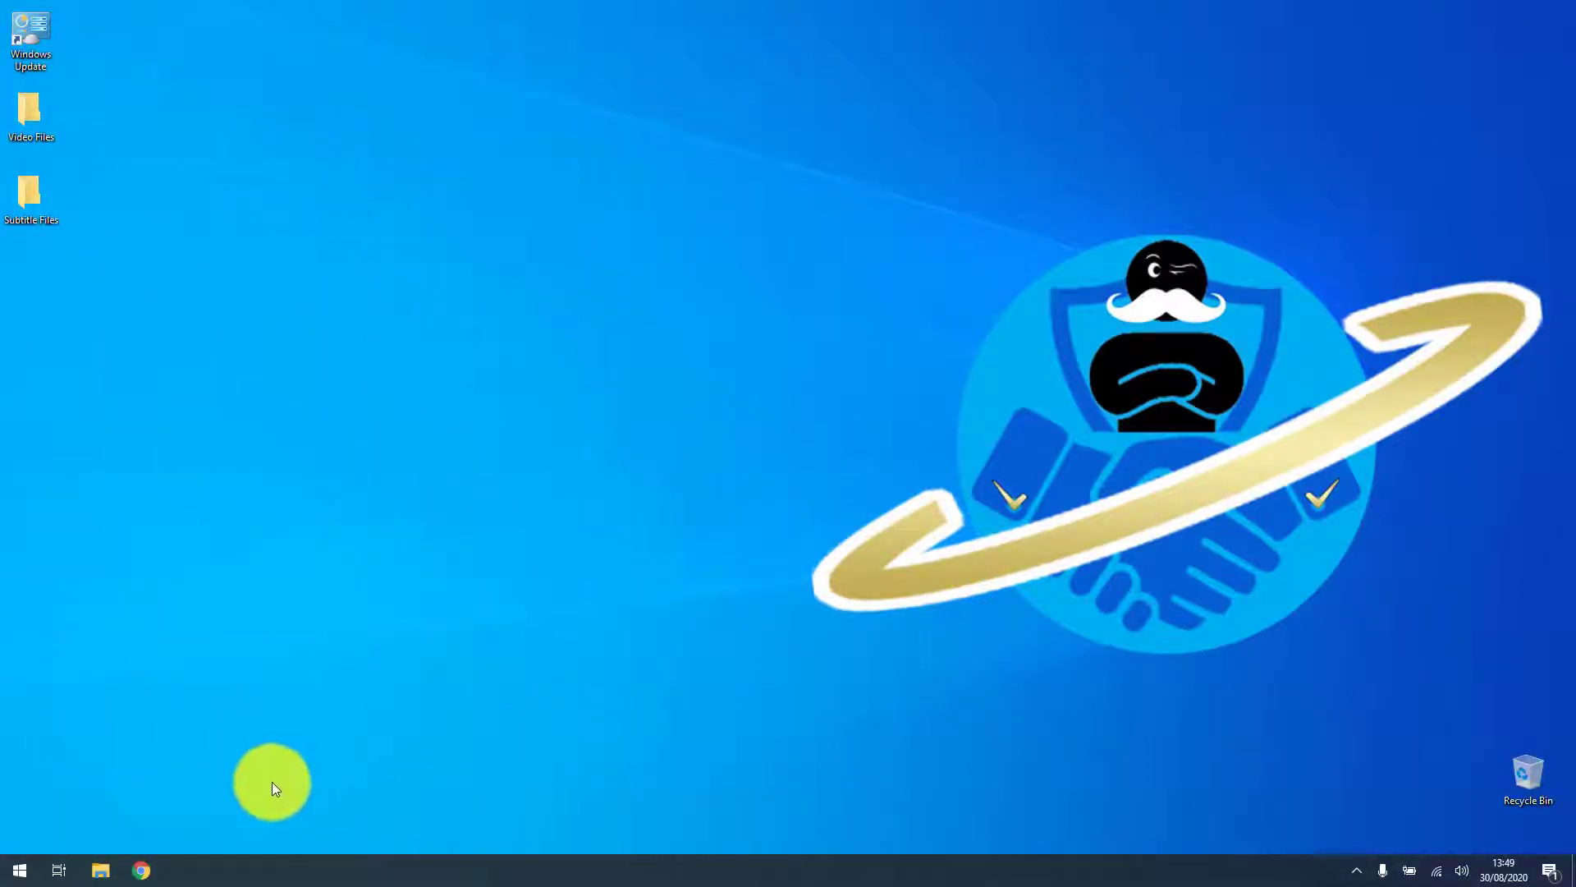
# Launch Google Chrome and search Google for "subsync online".
pyautogui.click(141, 870)
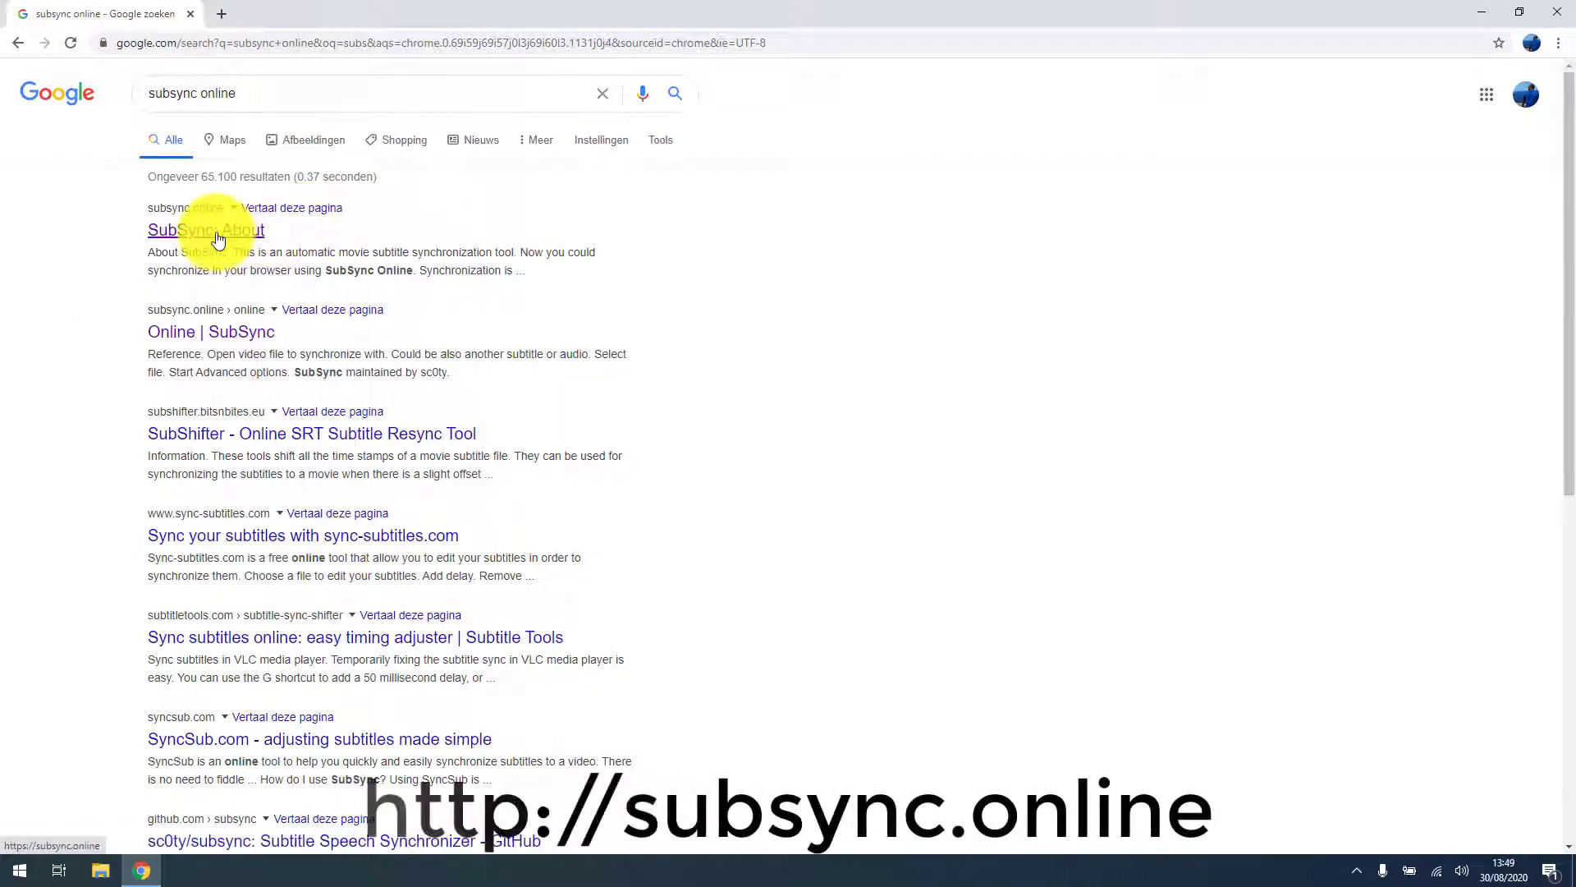
# From the SubSync site's Download page, download the Windows installer subsync-0.16.0-amd64.msi.
pyautogui.click(207, 230)
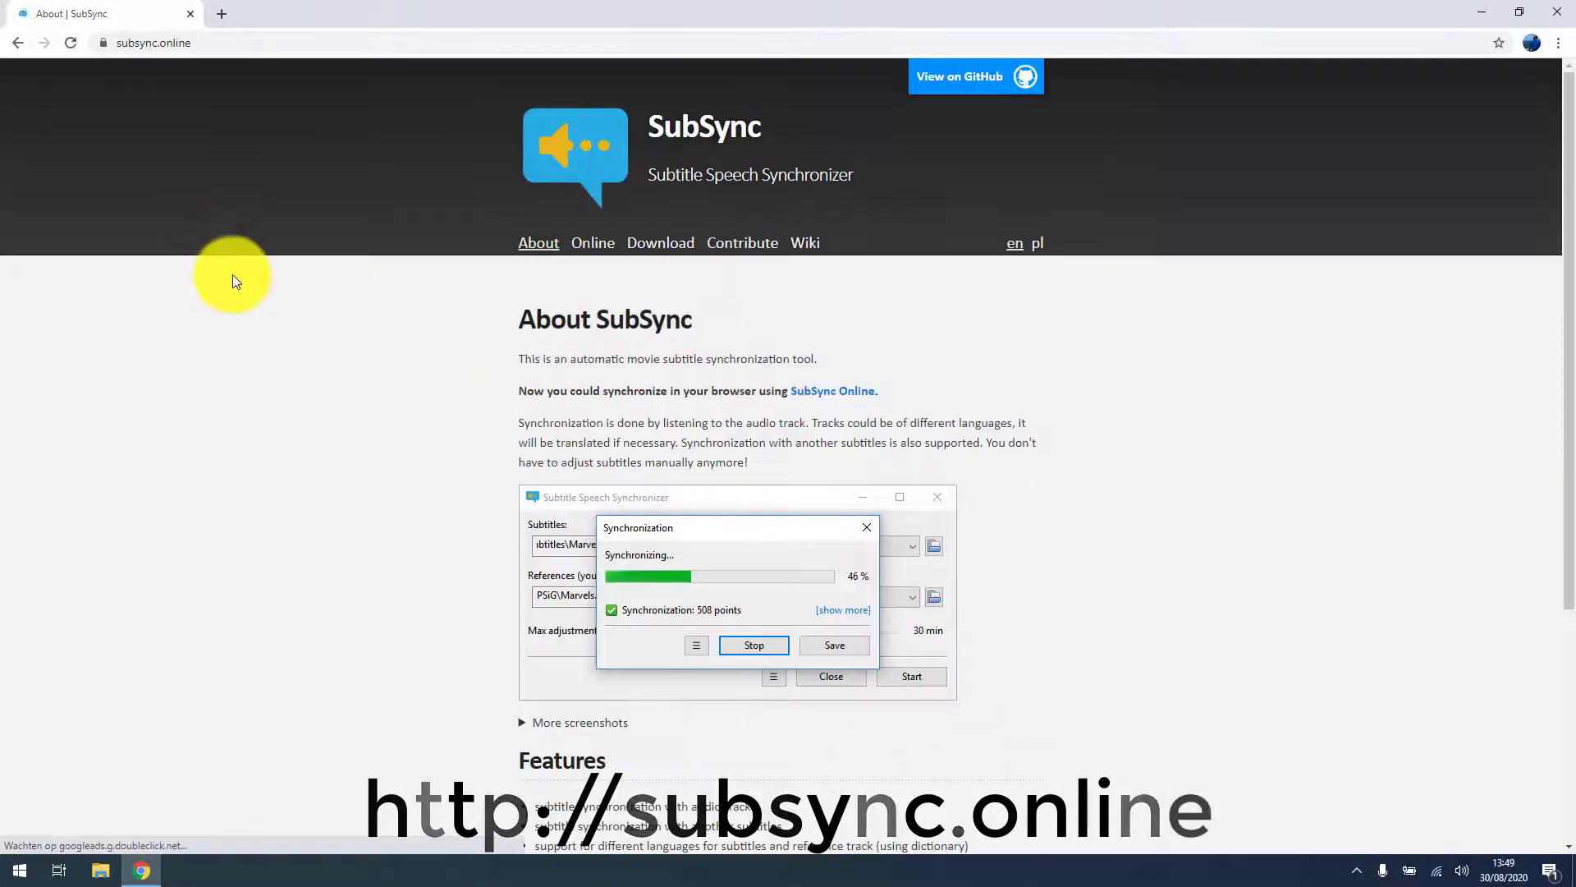
pyautogui.moveTo(683, 256)
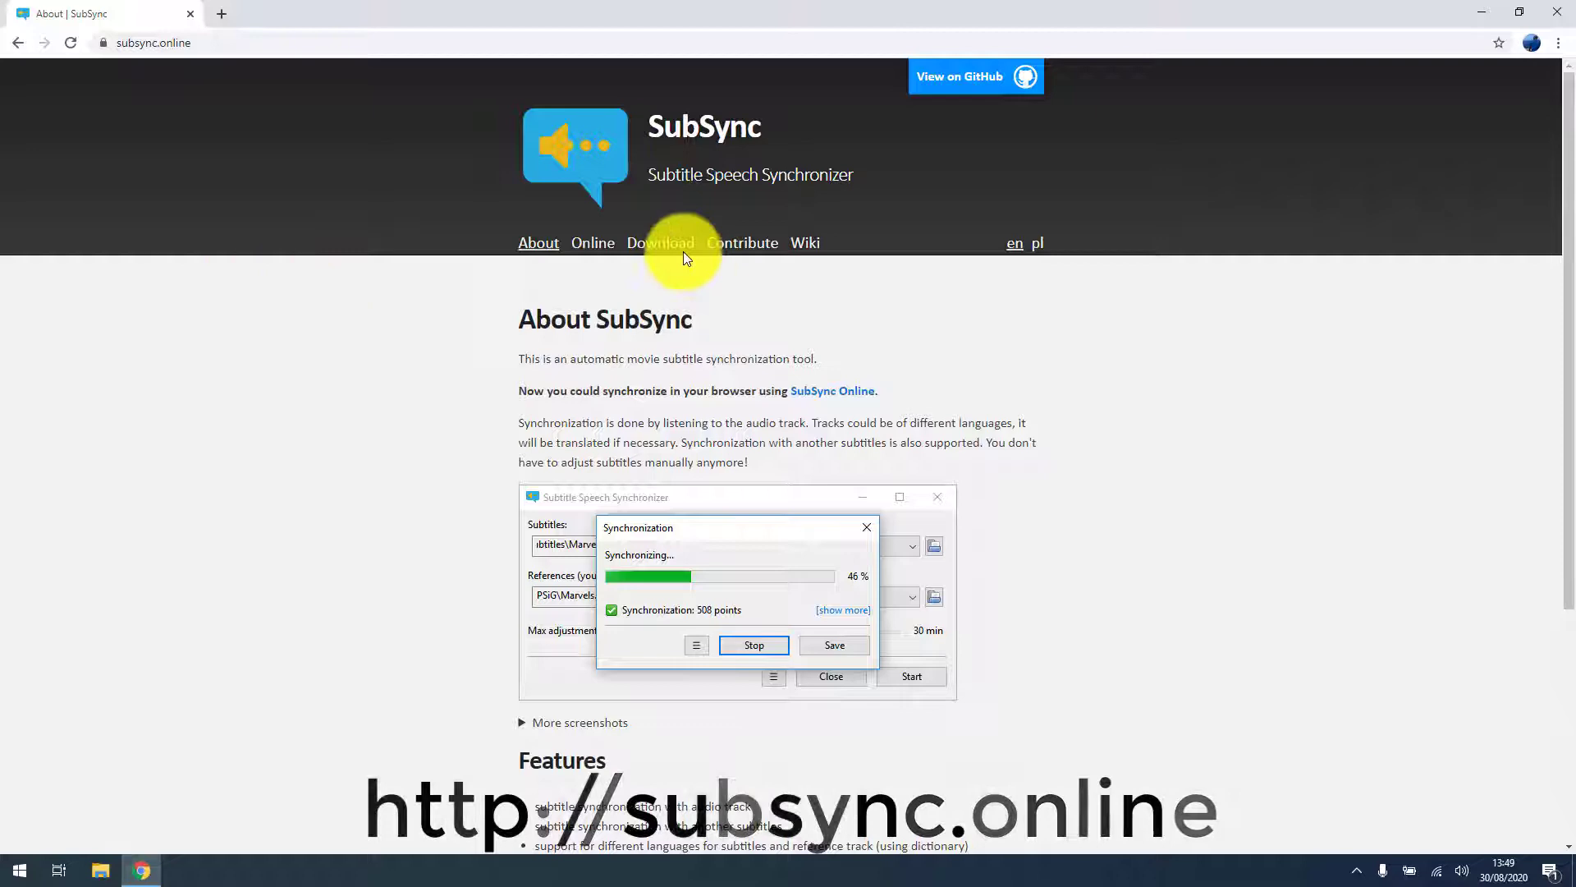
pyautogui.click(660, 243)
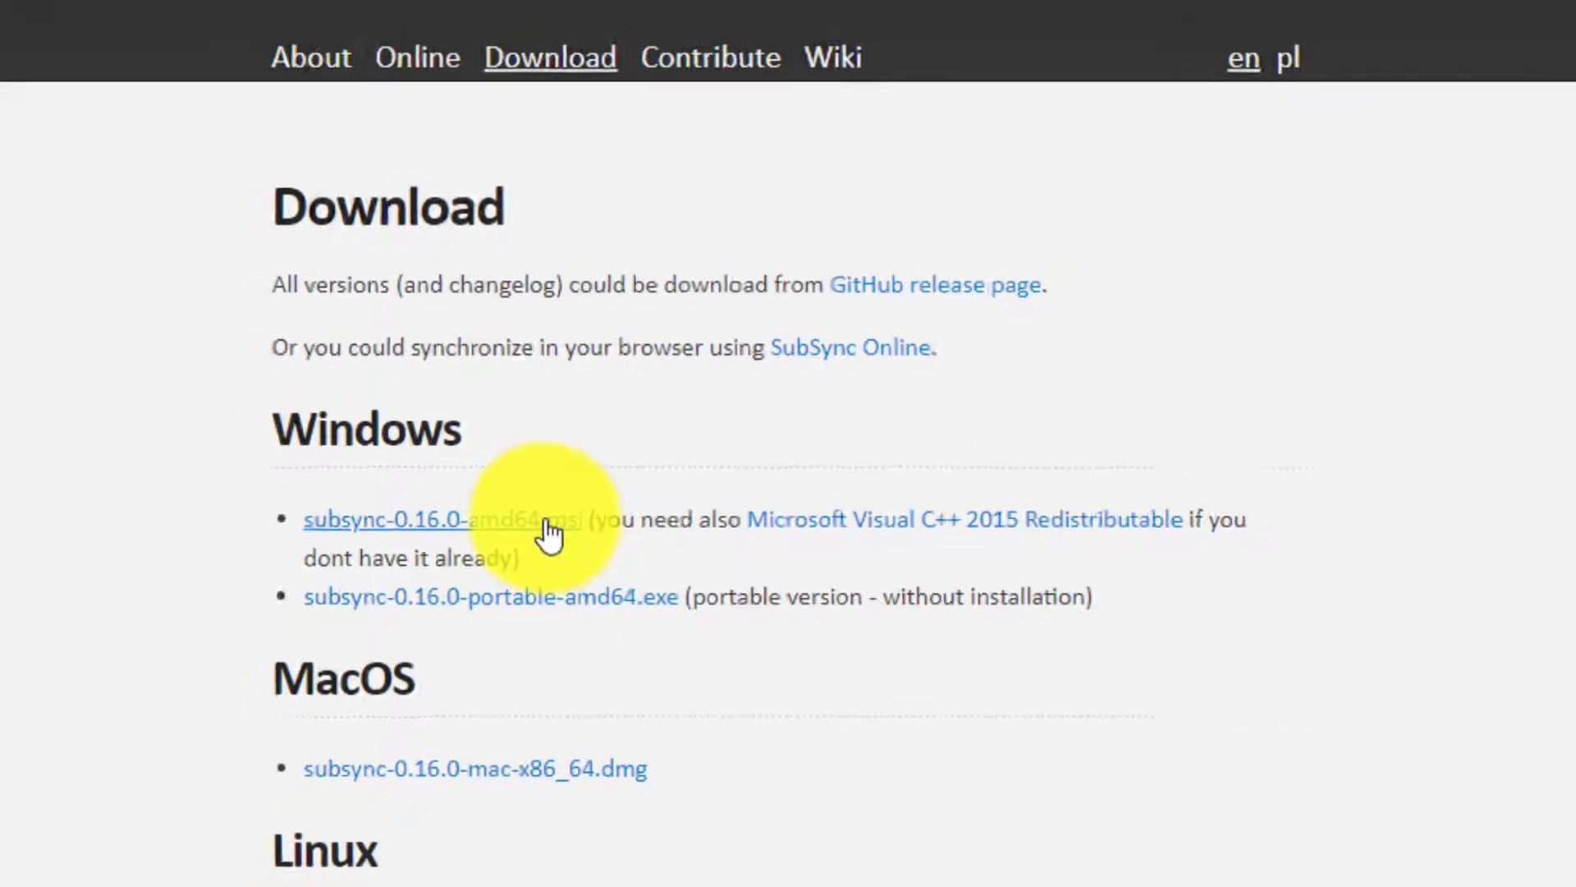
pyautogui.click(432, 520)
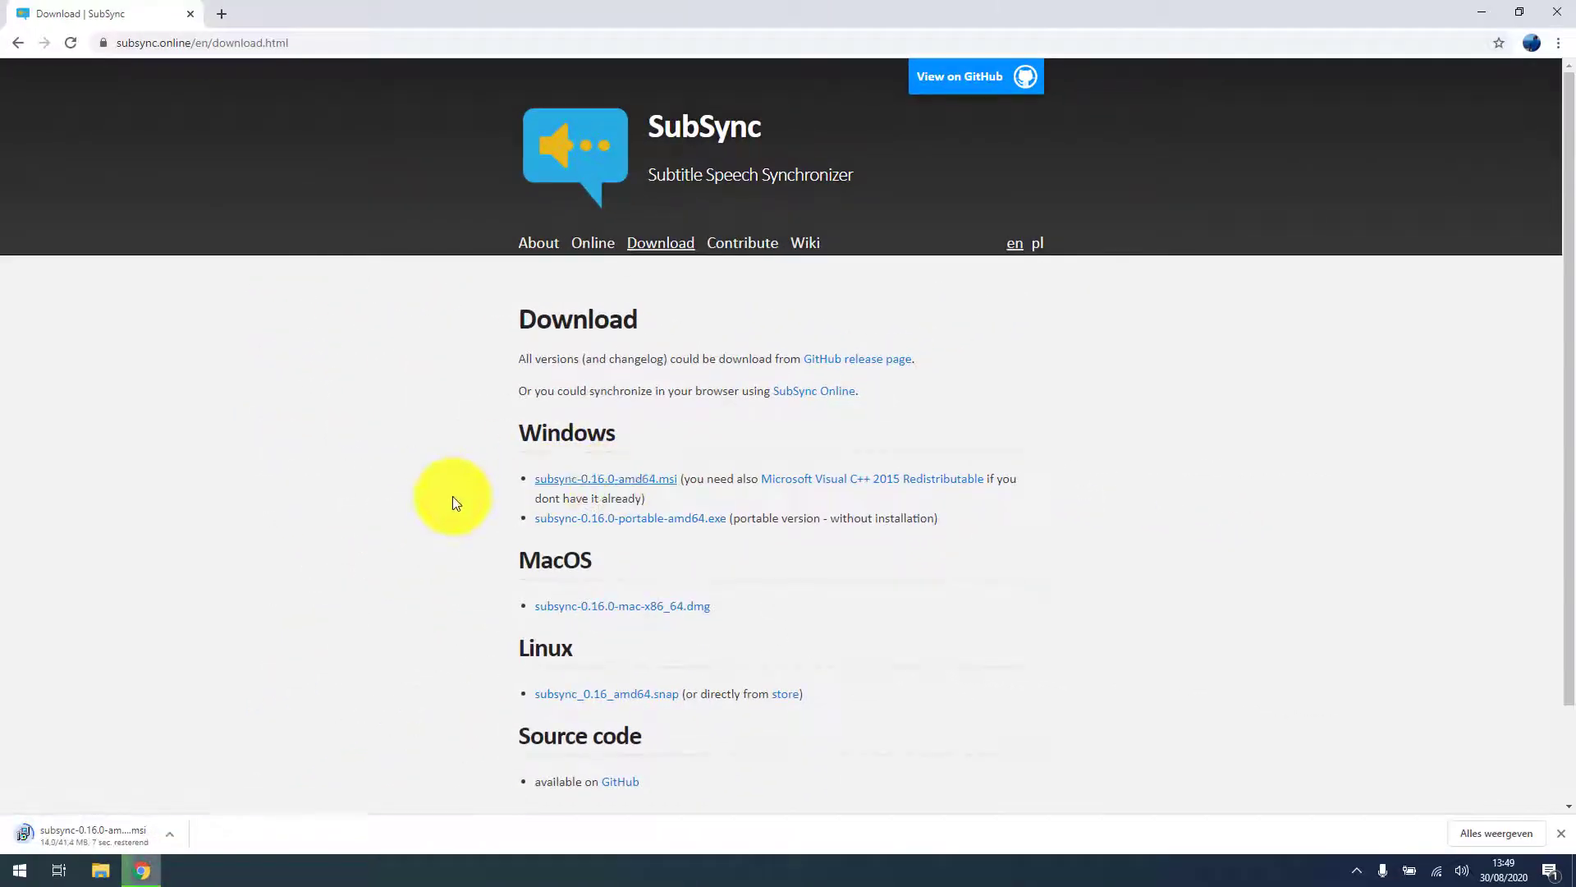
pyautogui.moveTo(332, 548)
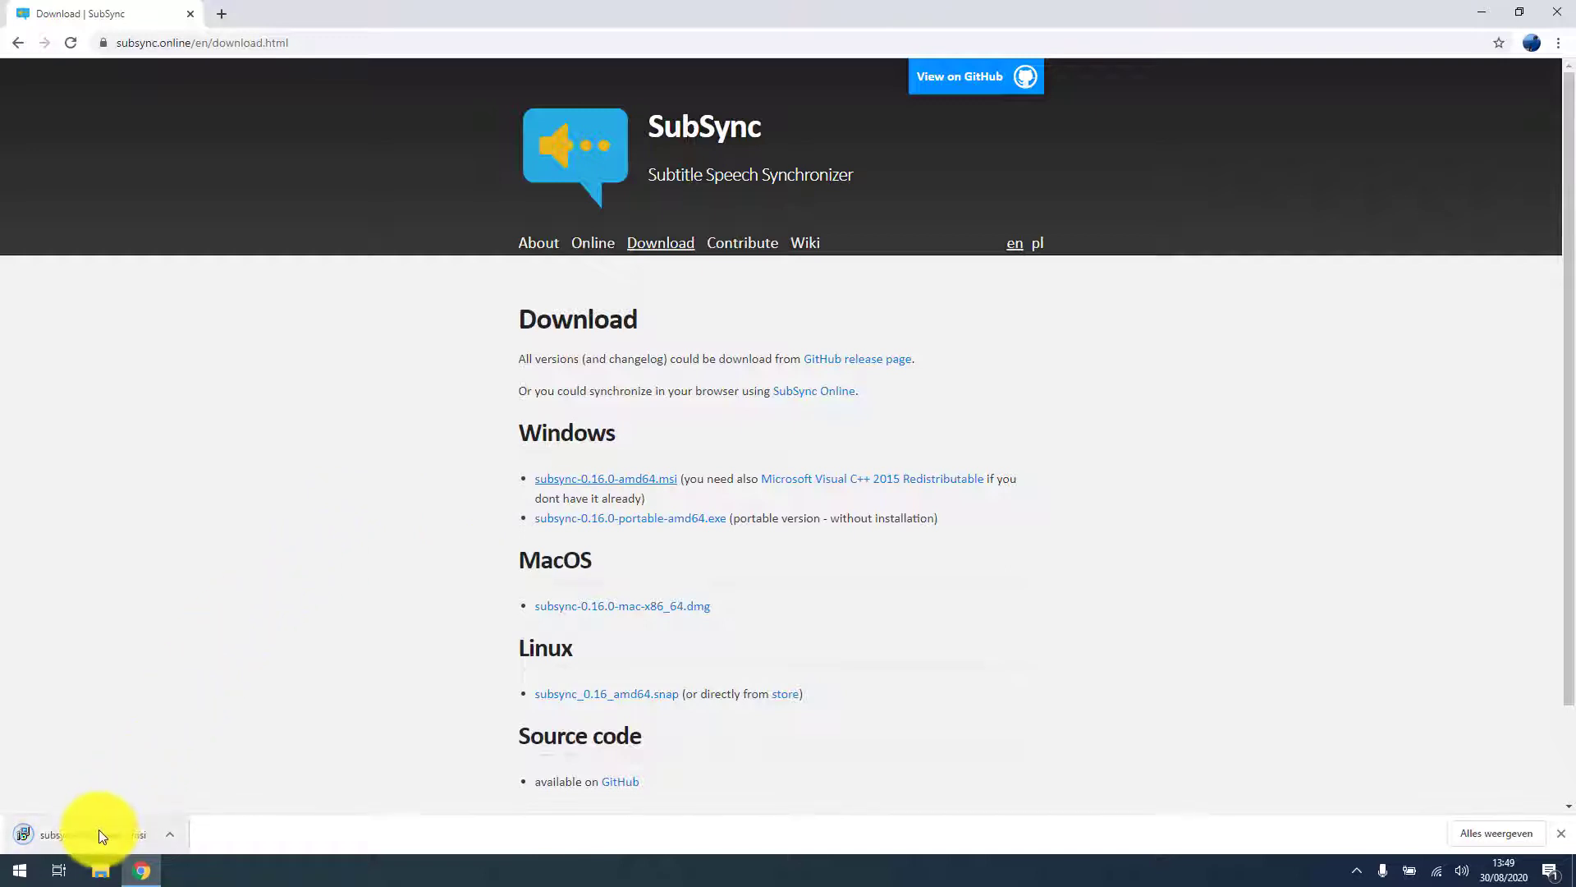
pyautogui.moveTo(1212, 271)
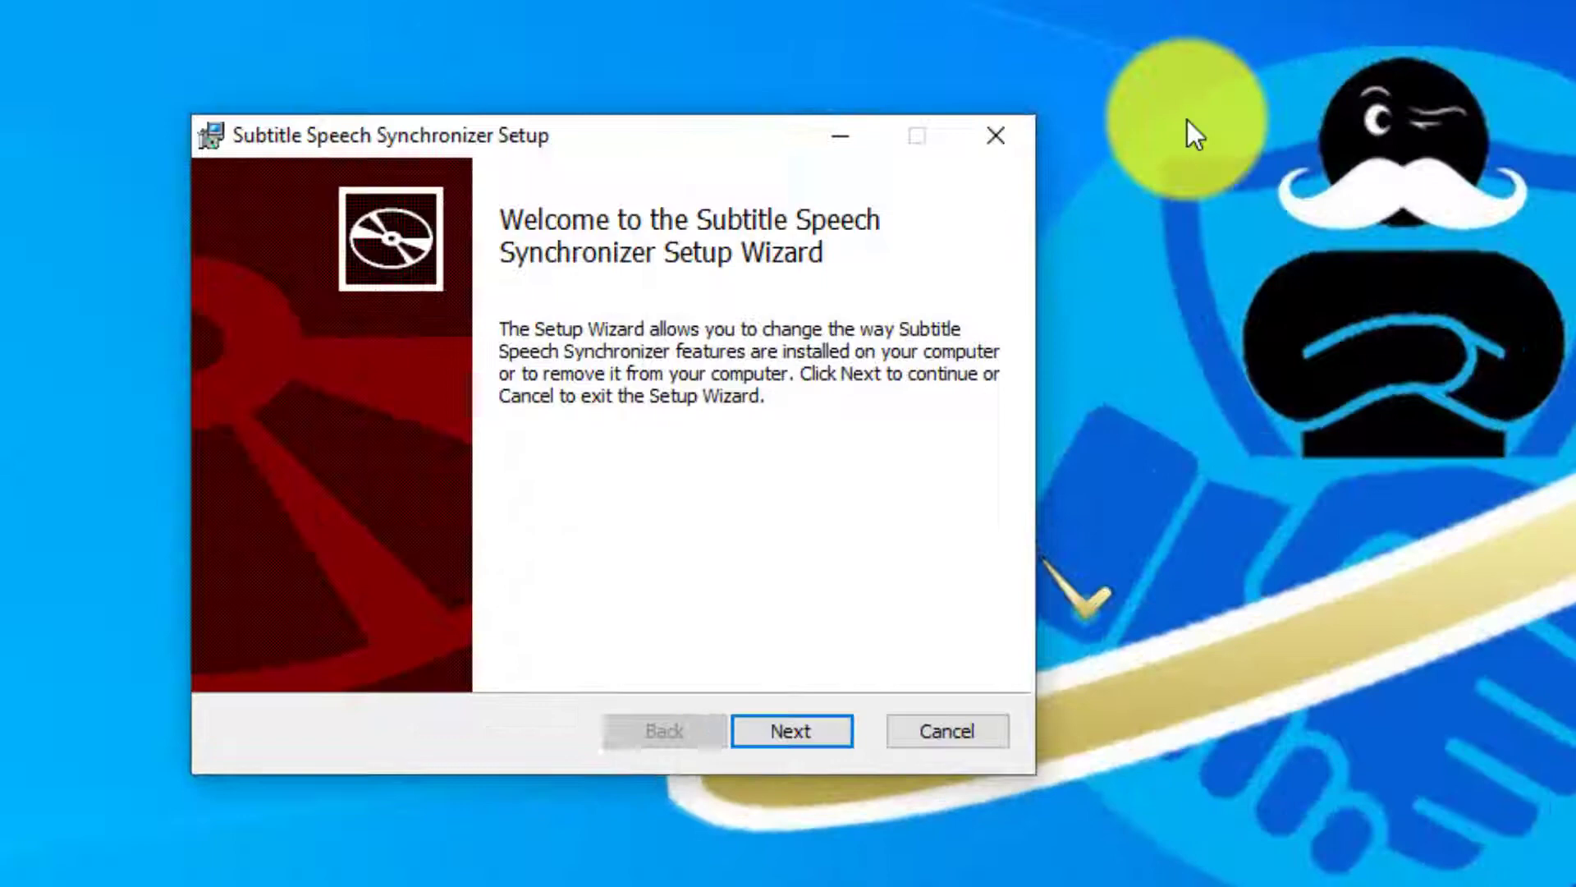
# Accept the GNU GPL, install to the default C:\Program Files\subsync\ folder, and finish with Launch checked.
pyautogui.click(790, 731)
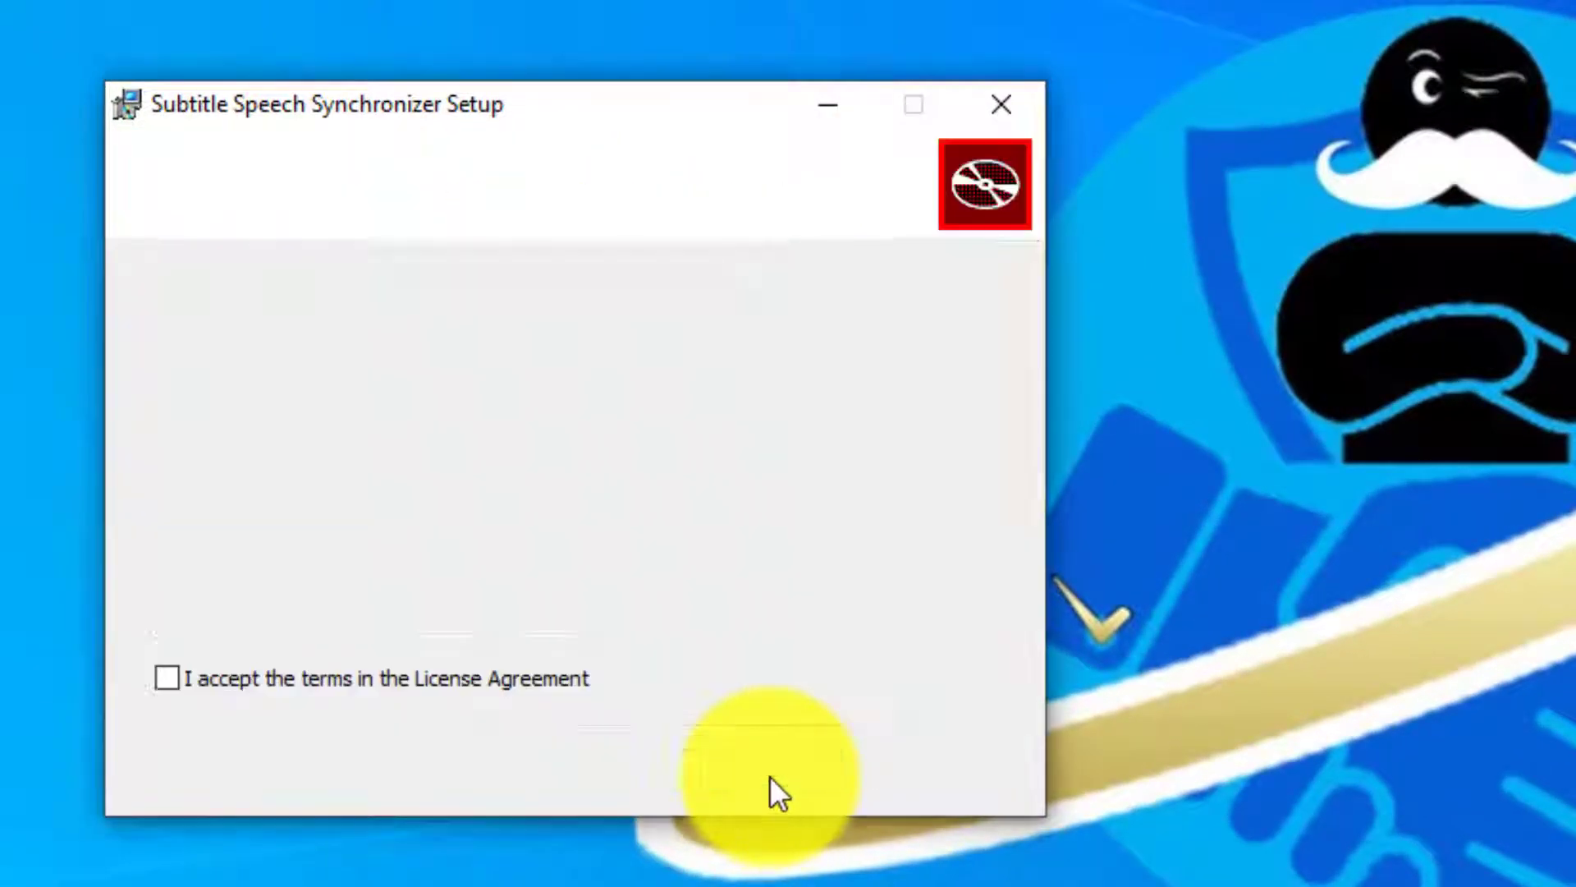
pyautogui.click(167, 679)
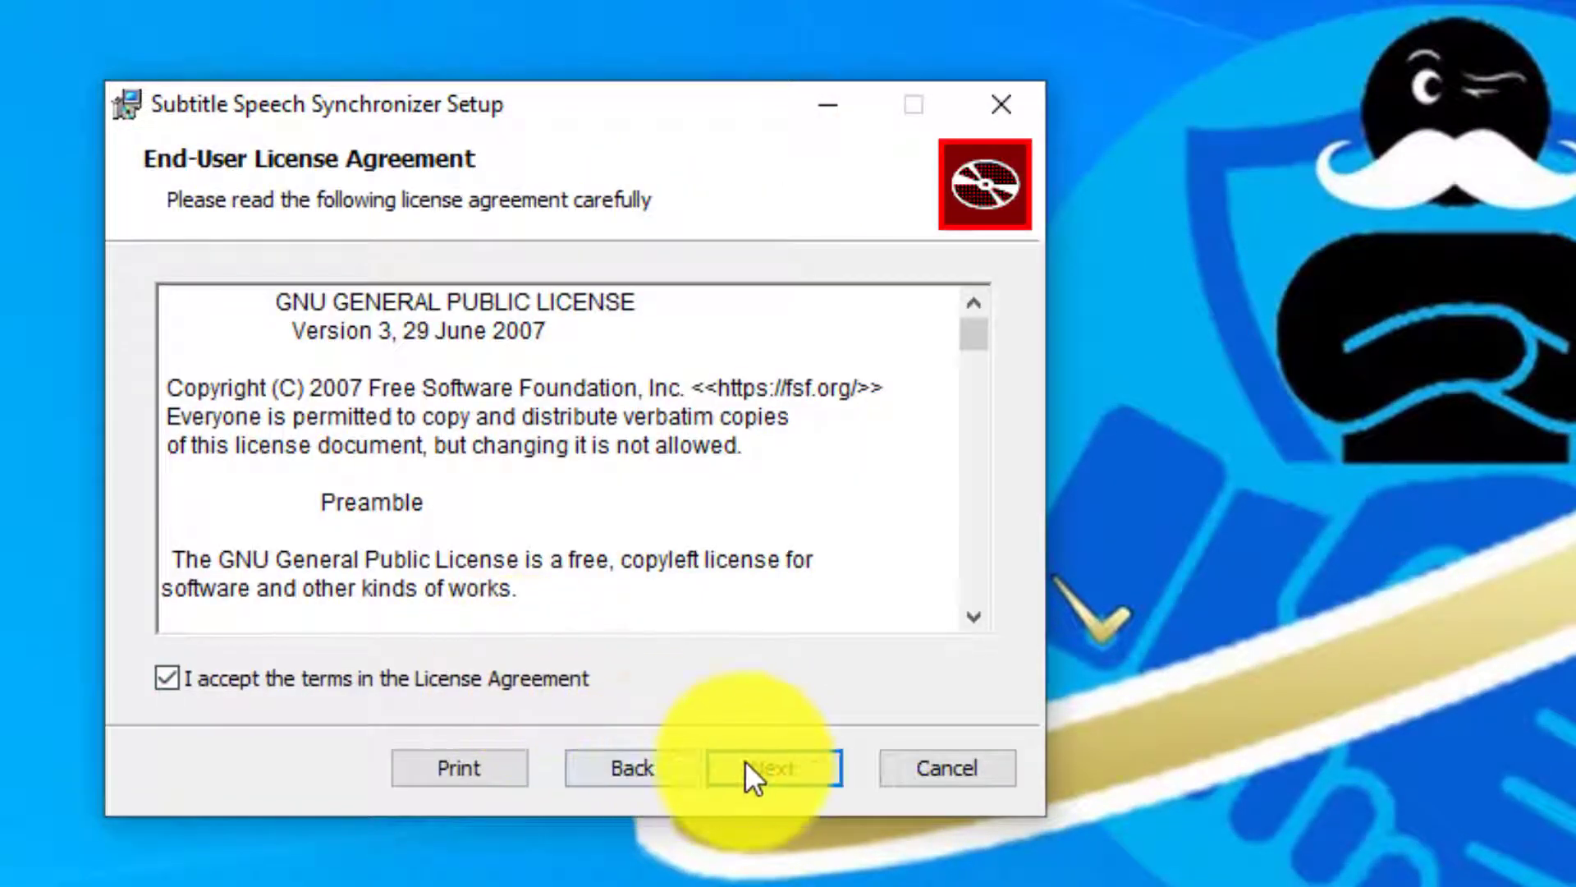
pyautogui.click(774, 767)
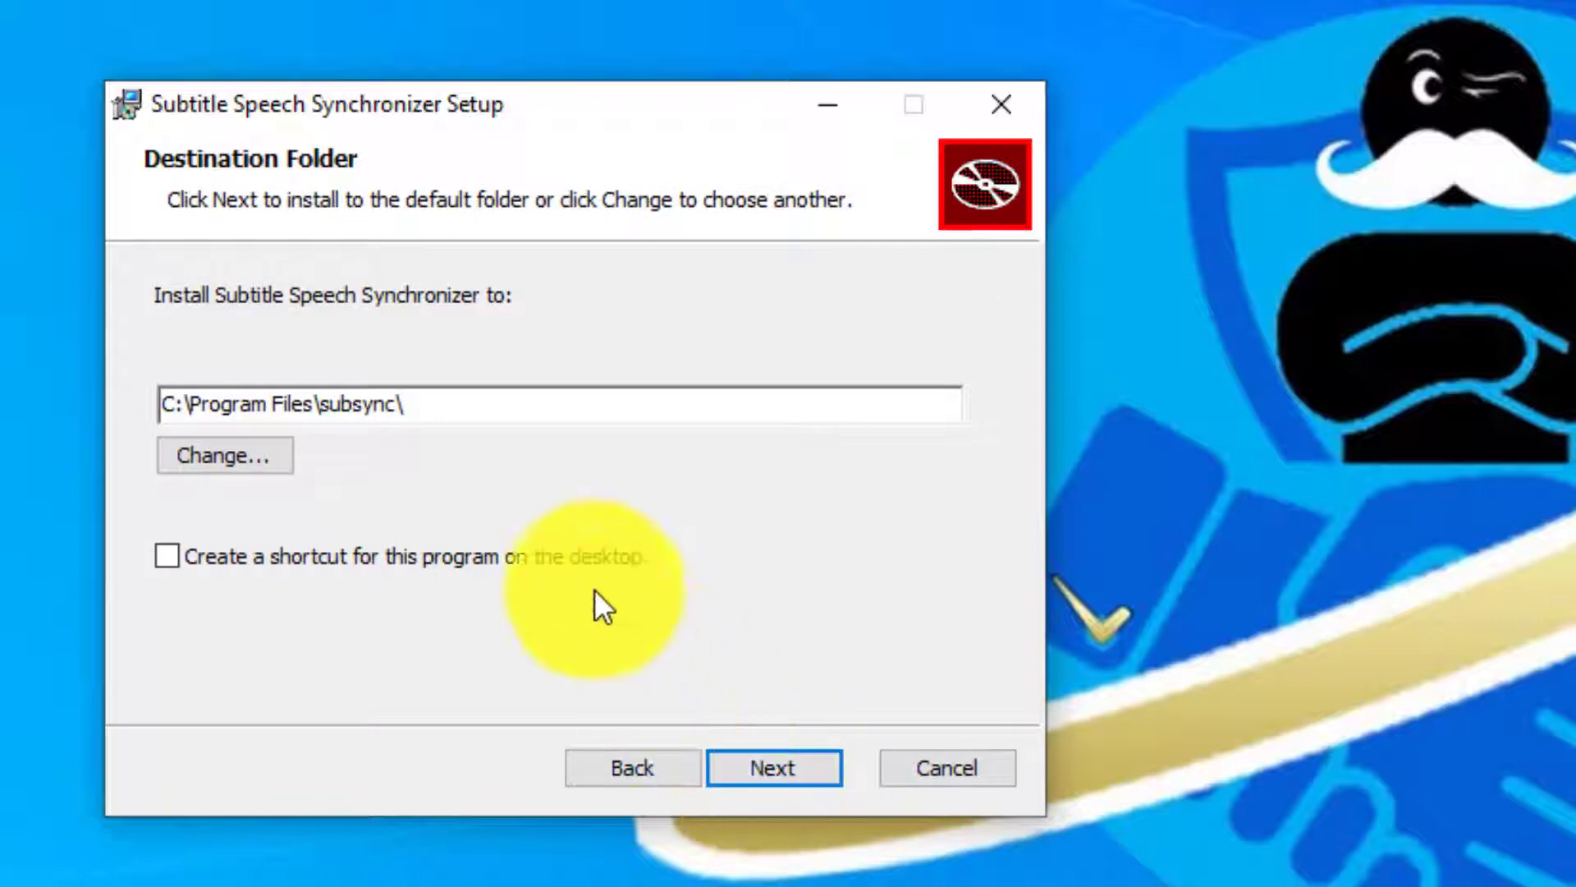
pyautogui.click(773, 767)
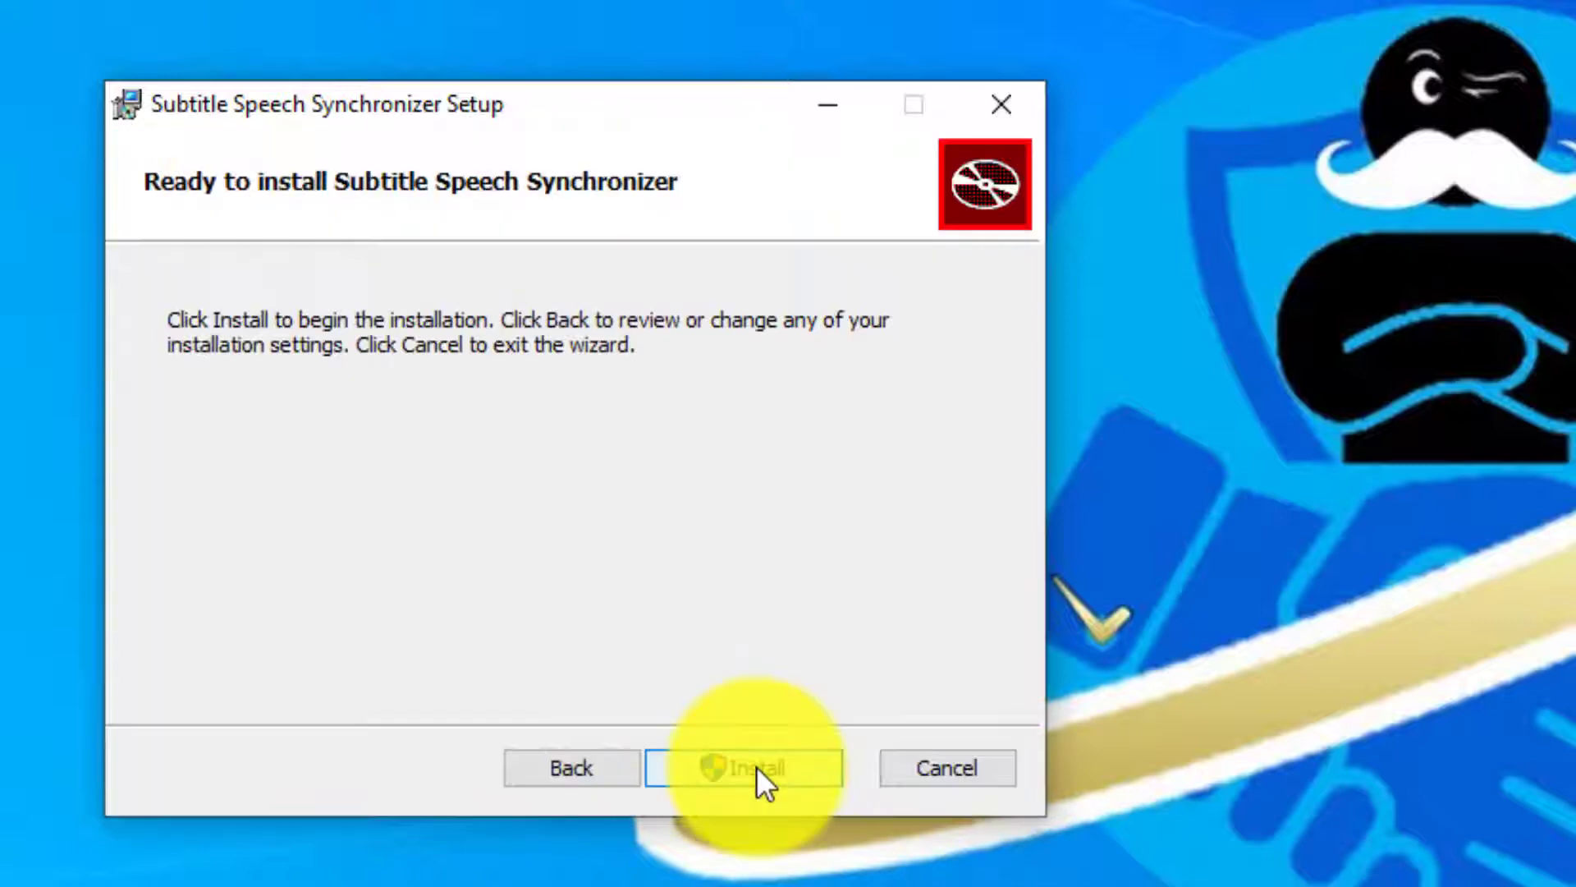
pyautogui.click(744, 767)
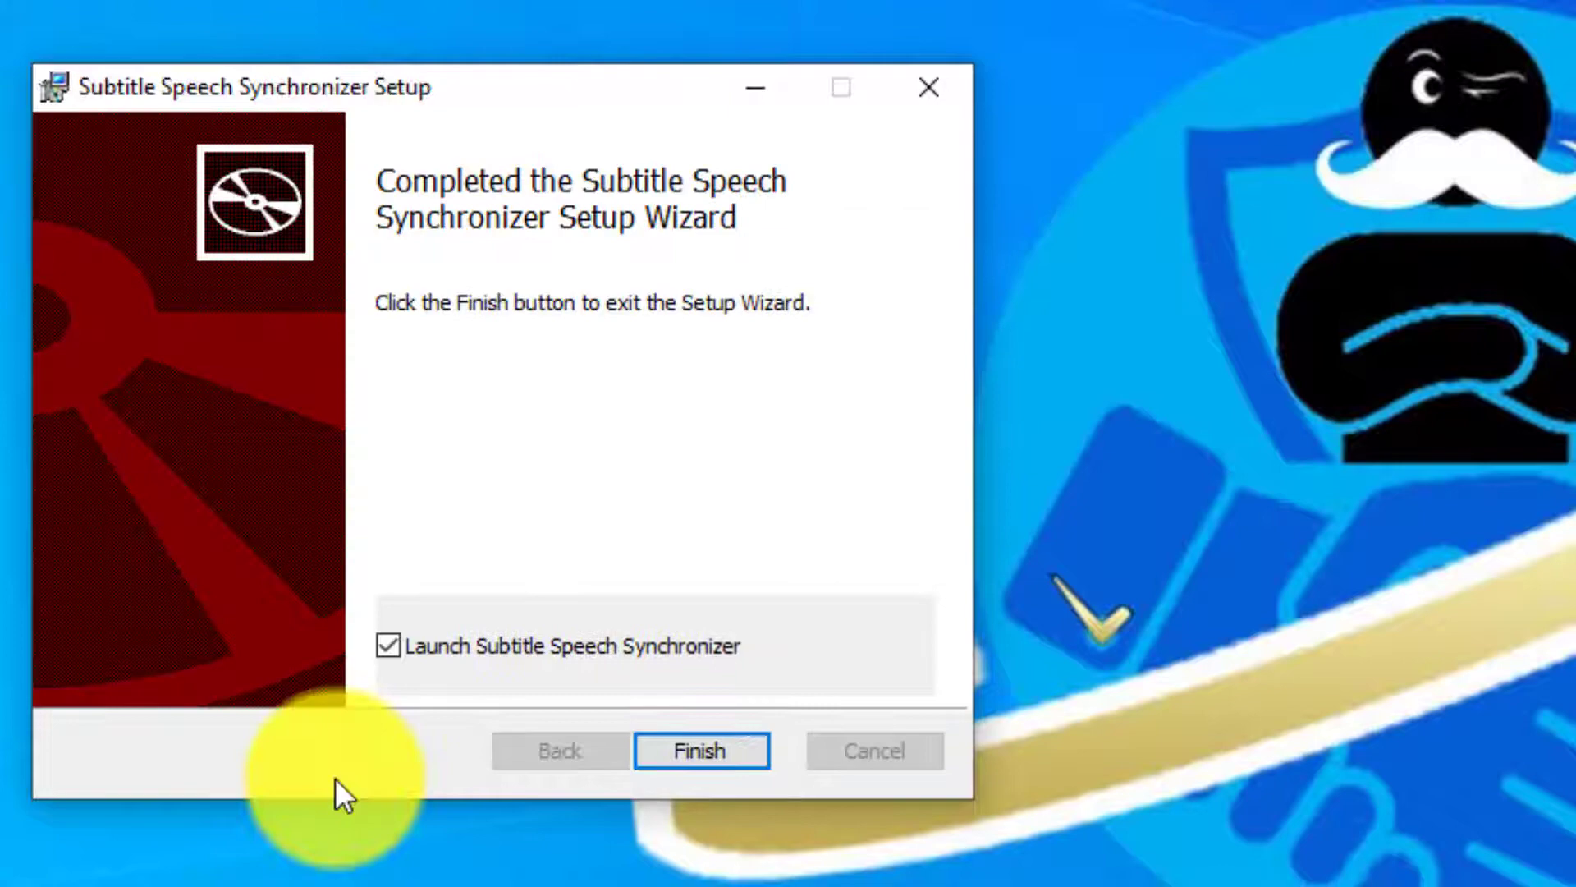
pyautogui.click(702, 751)
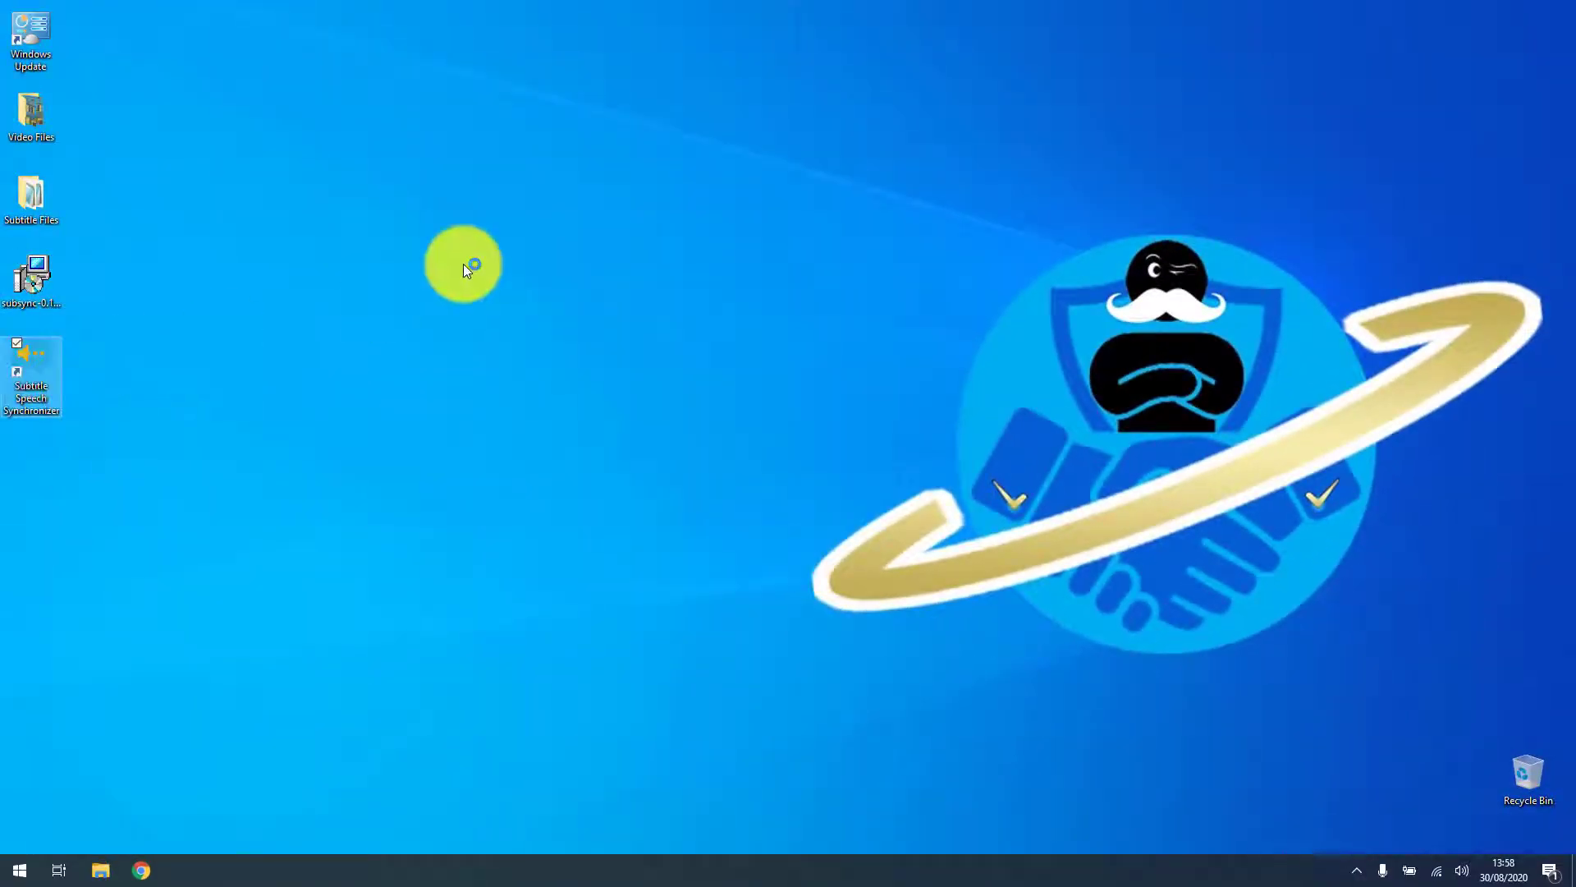
# Load The.JSMJanssens.Show.S01e01.srt as Dutch subtitles and the S01e01 Pilot video as reference.
pyautogui.doubleClick(30, 377)
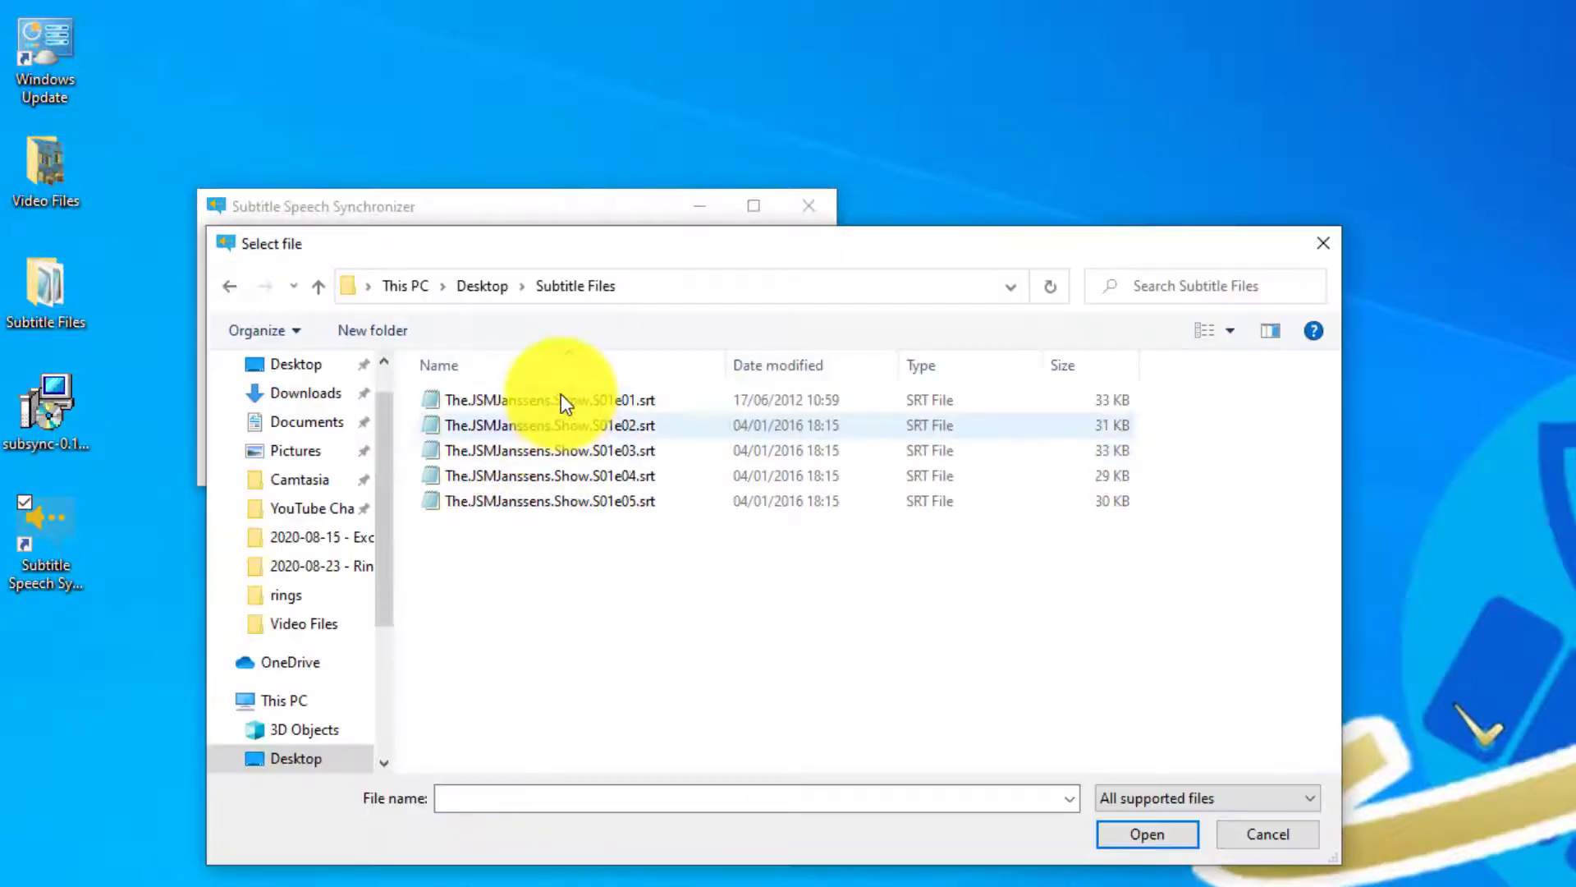
pyautogui.doubleClick(541, 399)
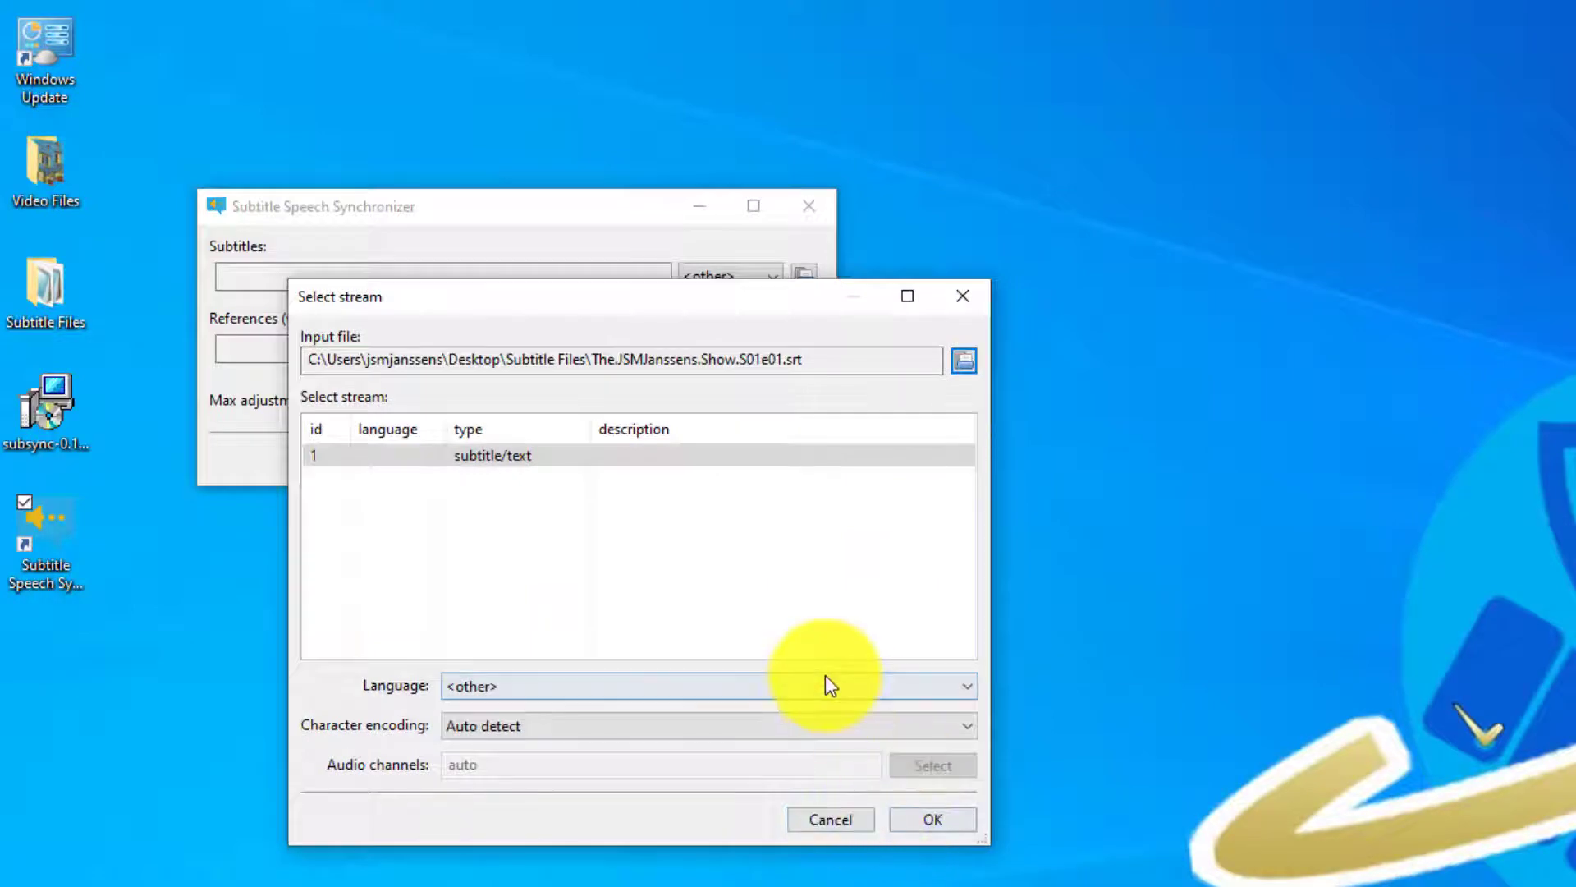
pyautogui.click(706, 687)
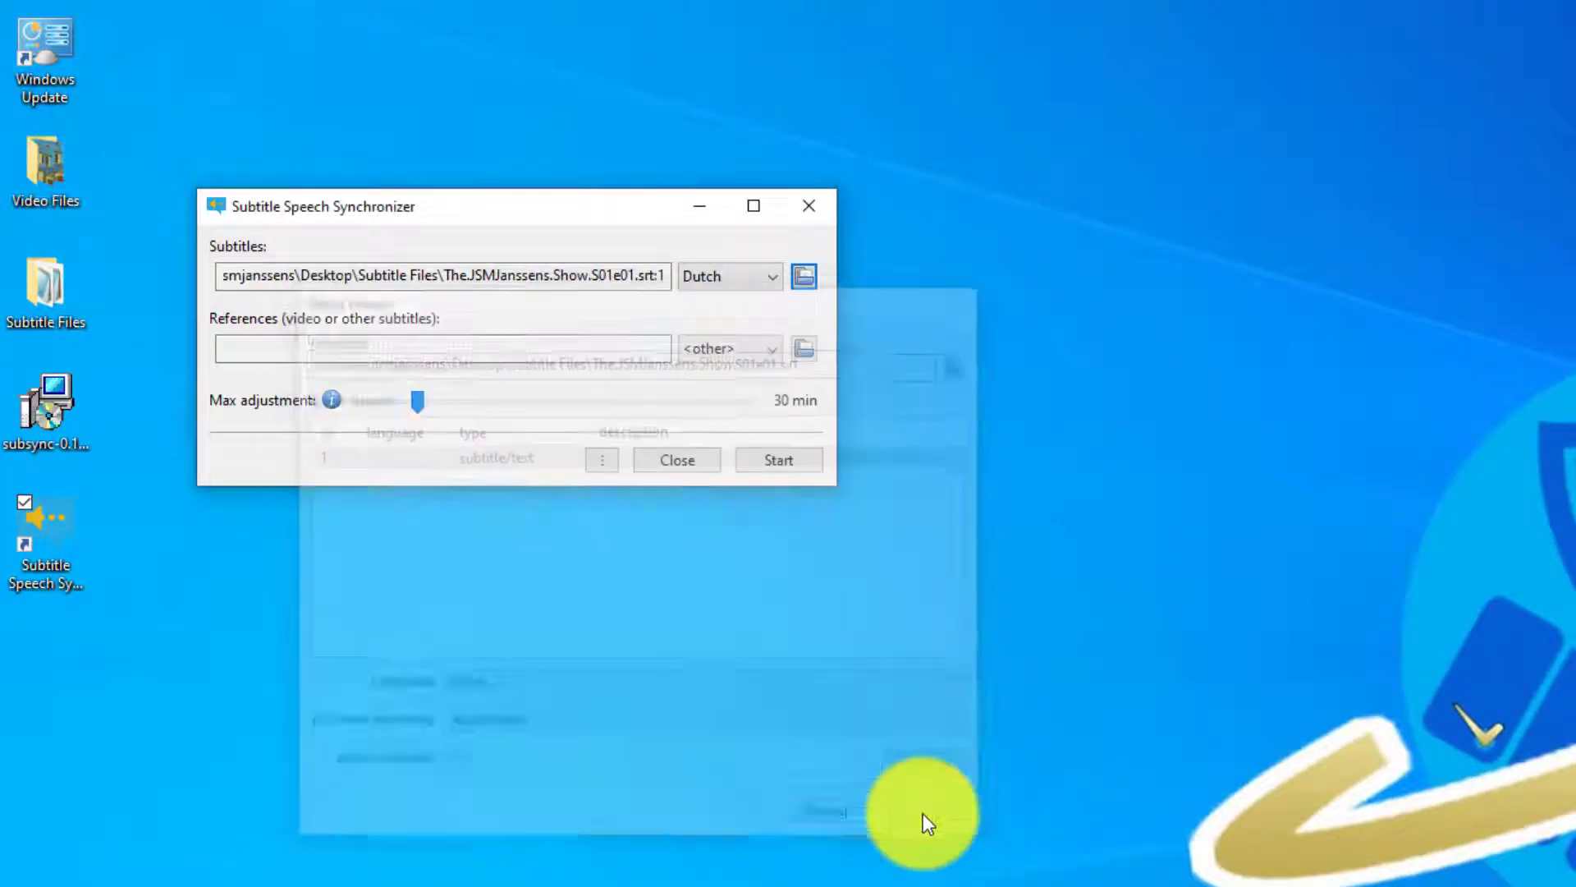
pyautogui.click(803, 348)
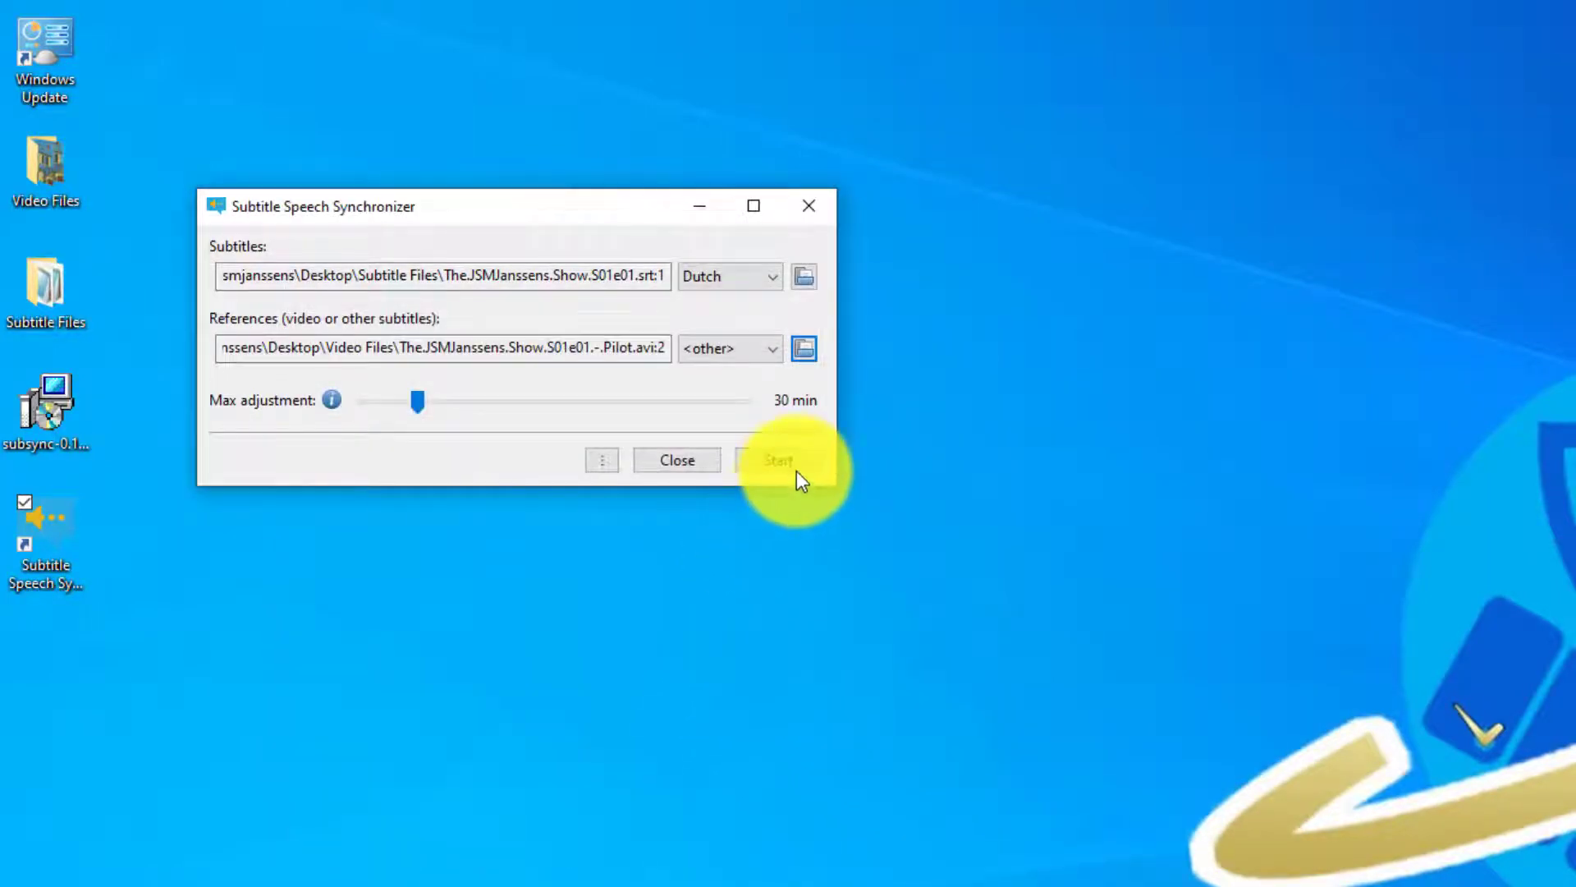
# Set the reference audio language to English, start the single sync, then stop it mid-run.
pyautogui.click(779, 460)
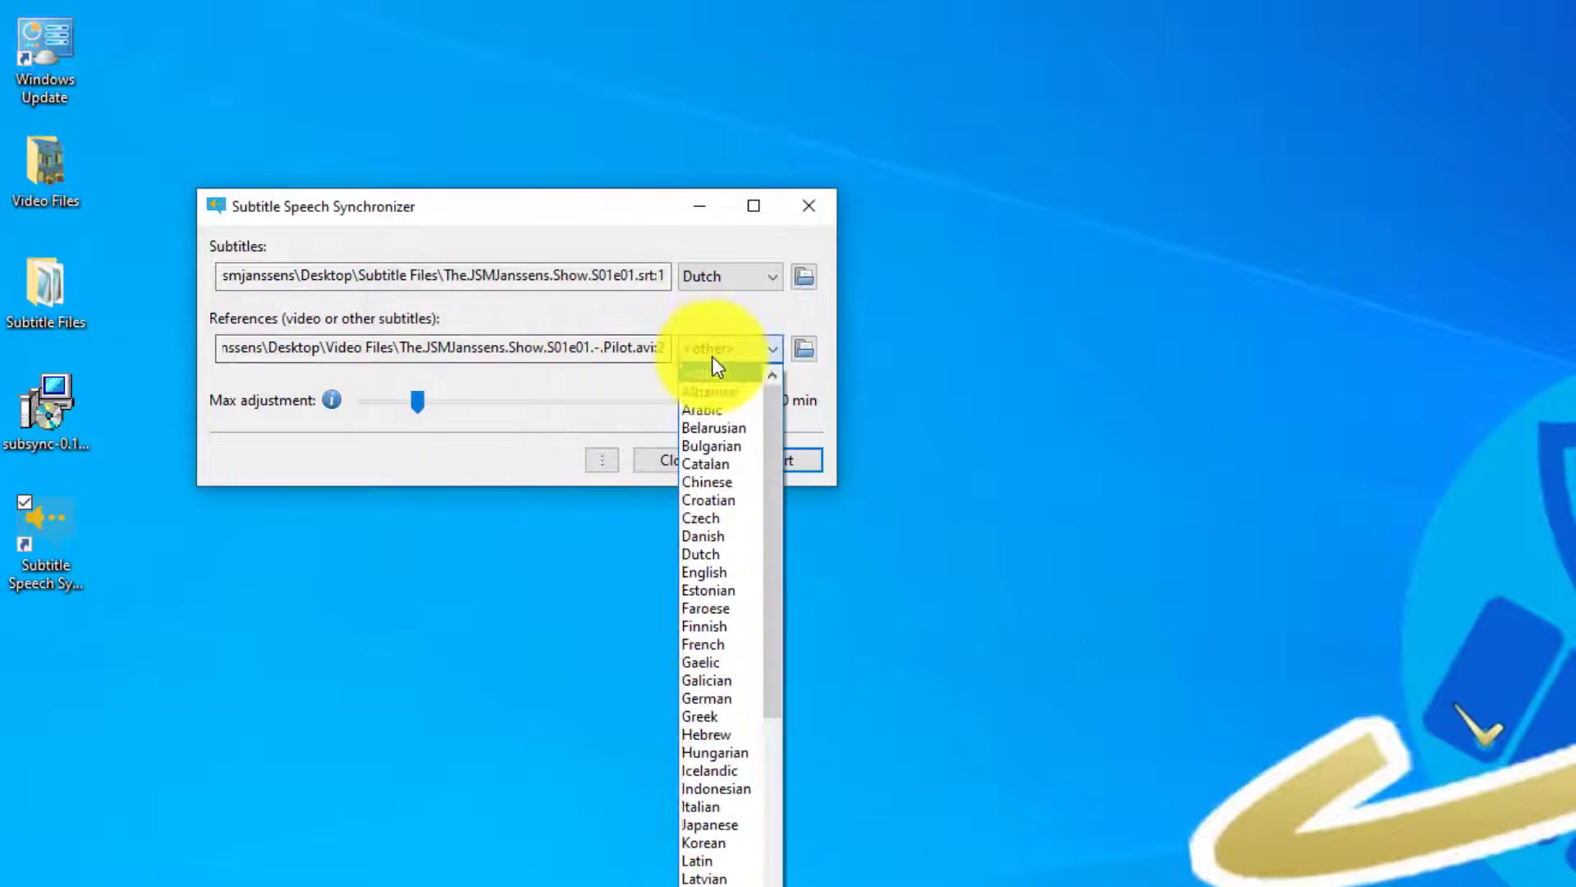
pyautogui.click(705, 571)
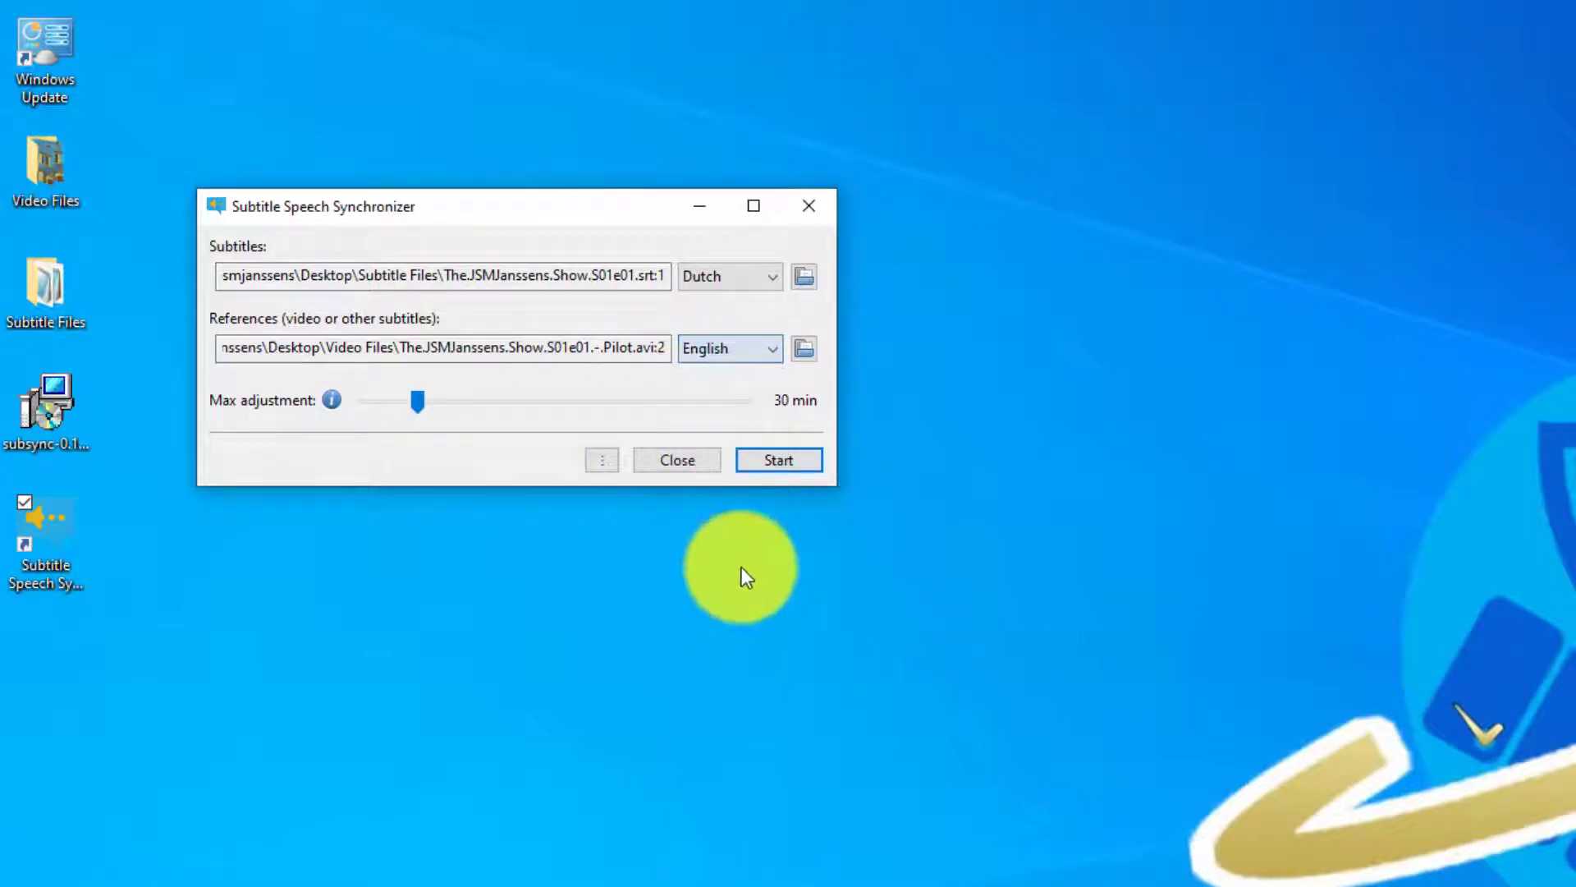
pyautogui.click(778, 460)
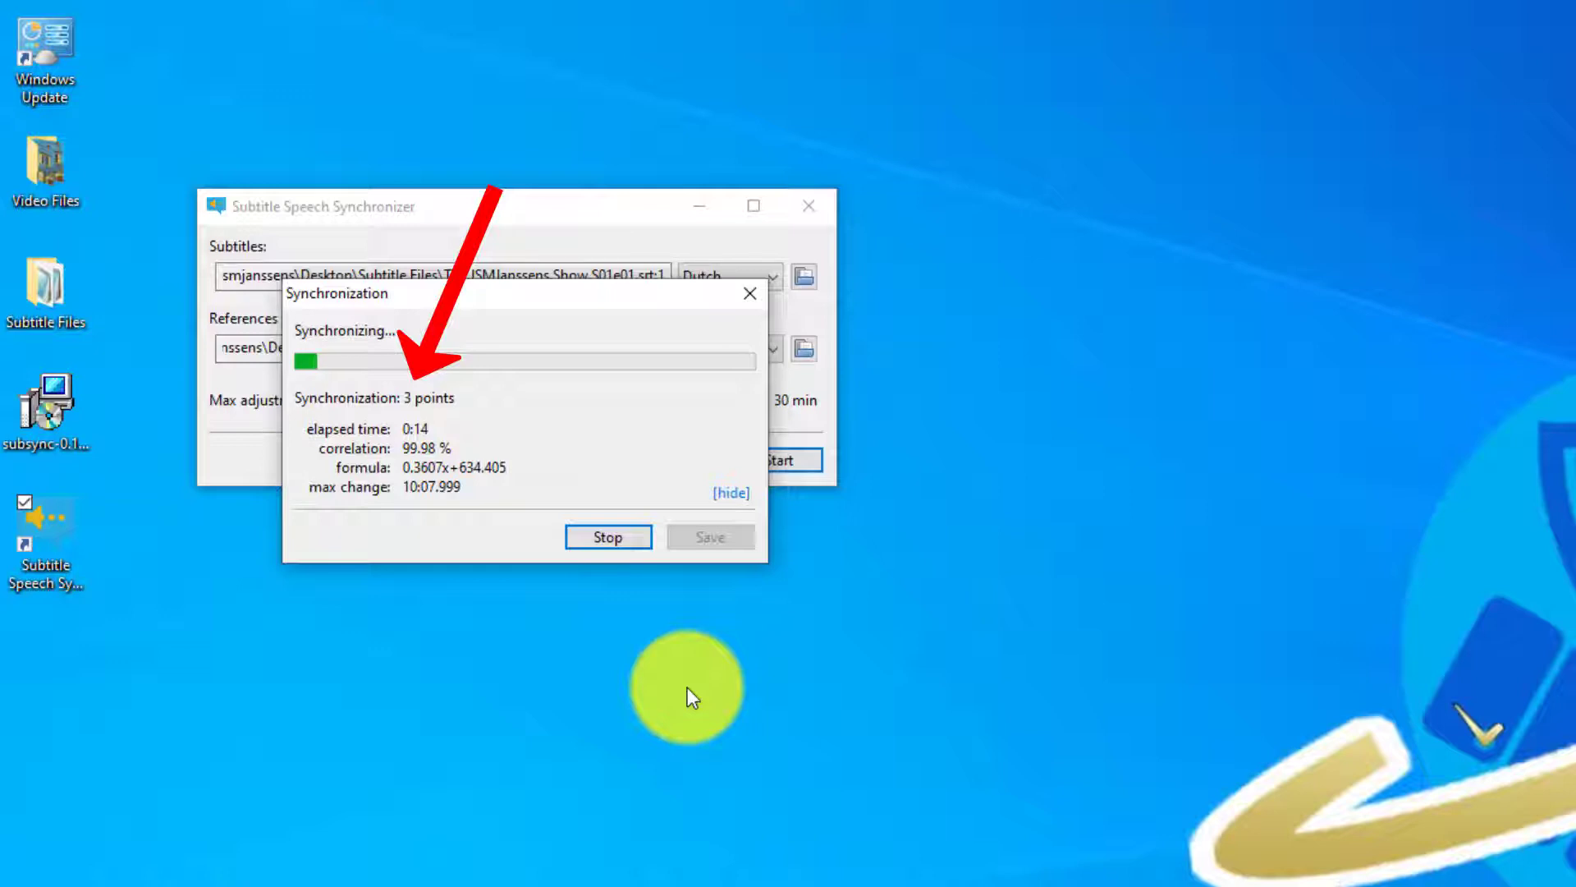
pyautogui.moveTo(643, 615)
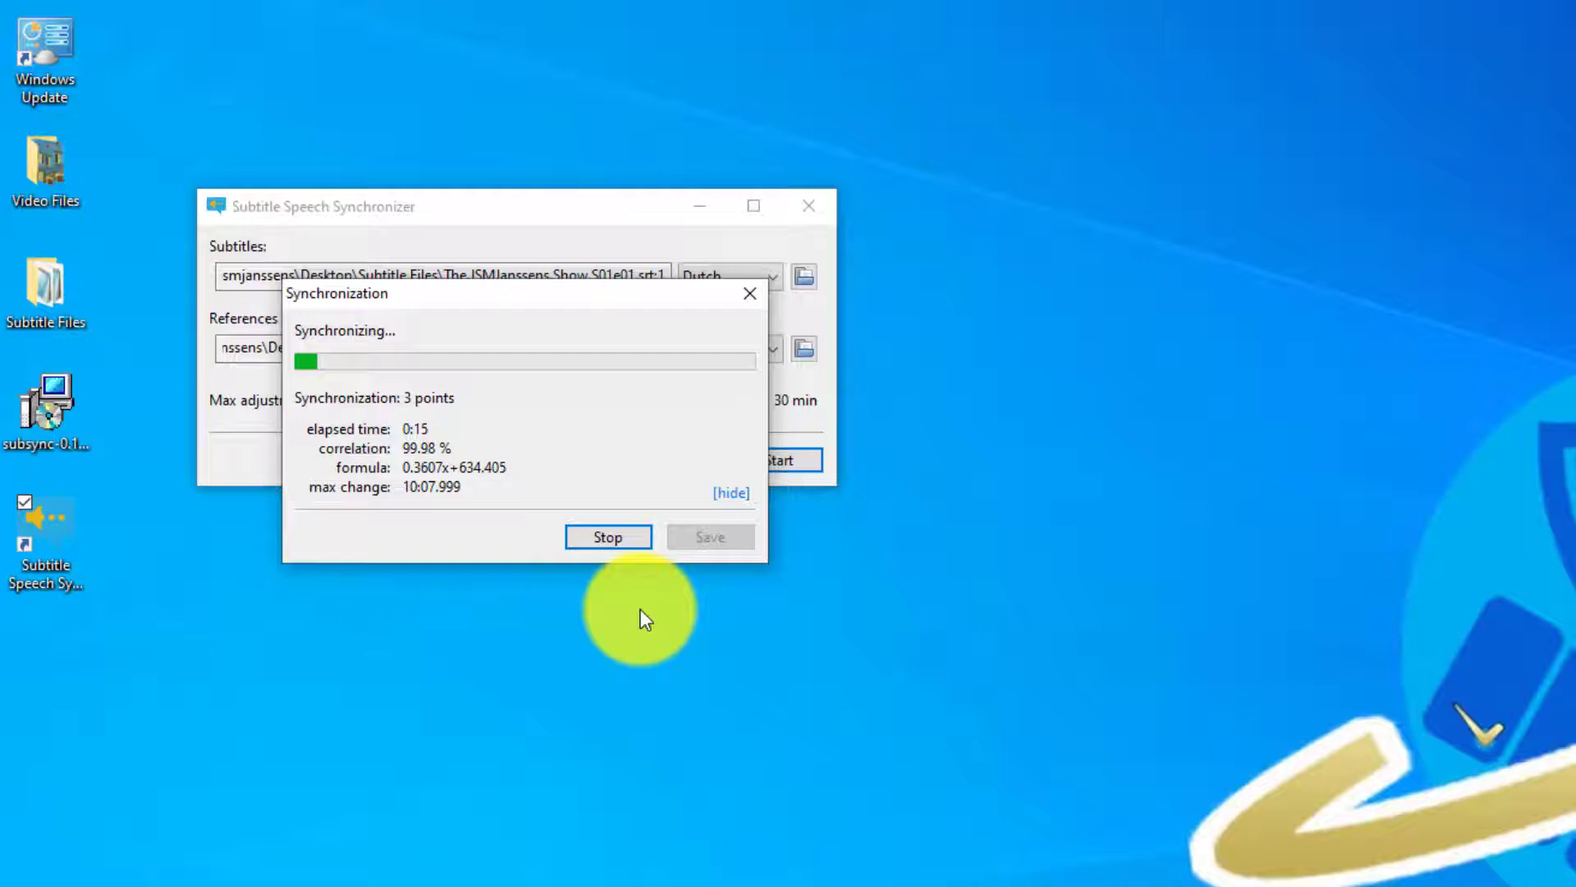
pyautogui.click(608, 536)
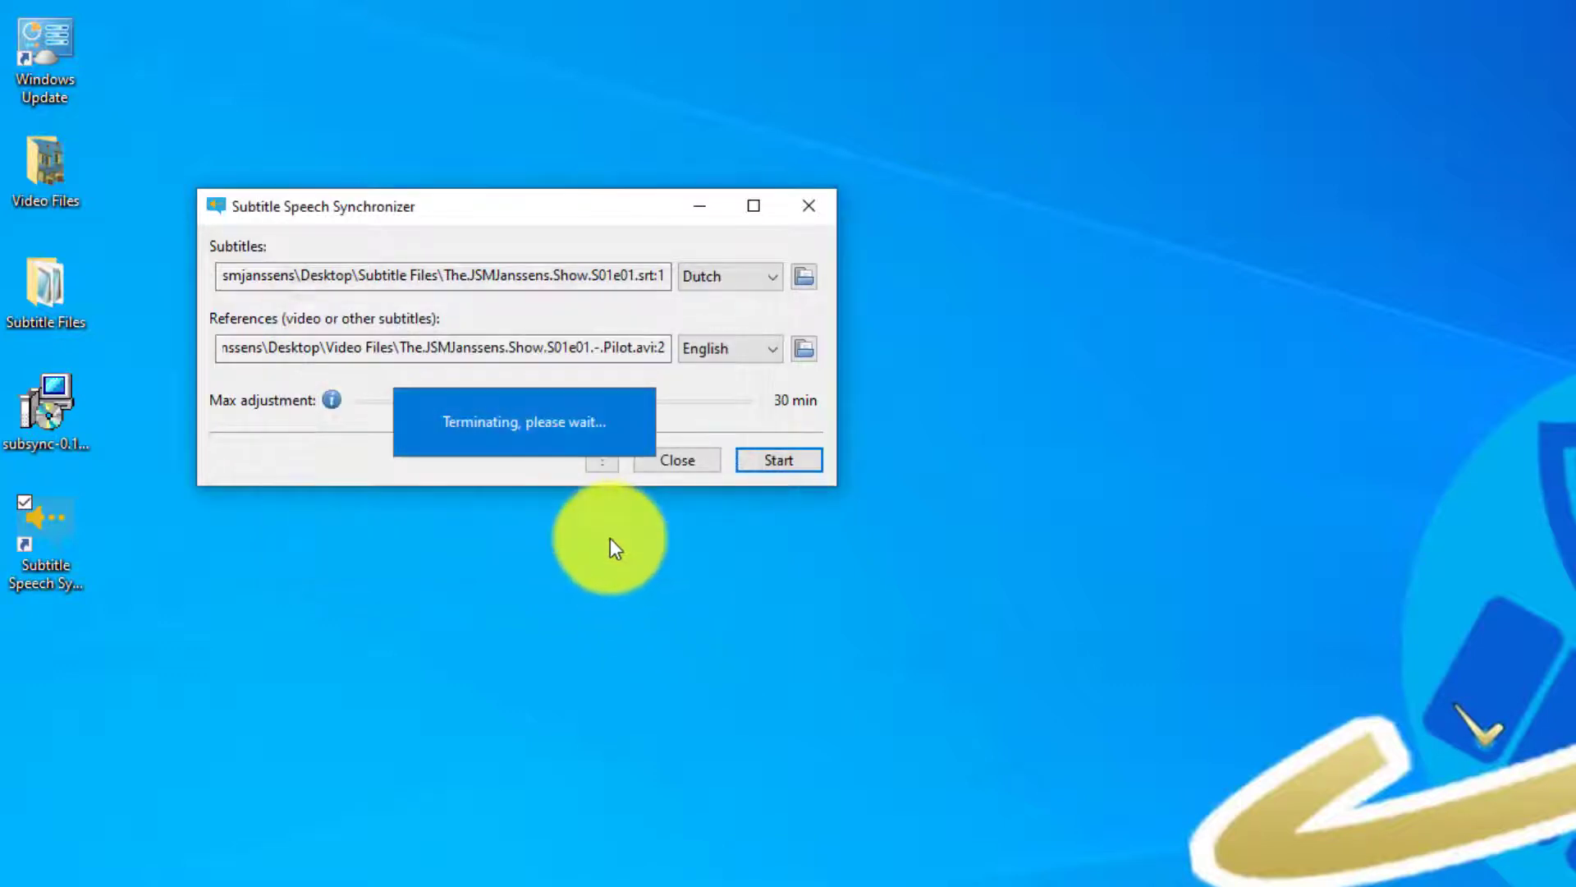
pyautogui.moveTo(538, 522)
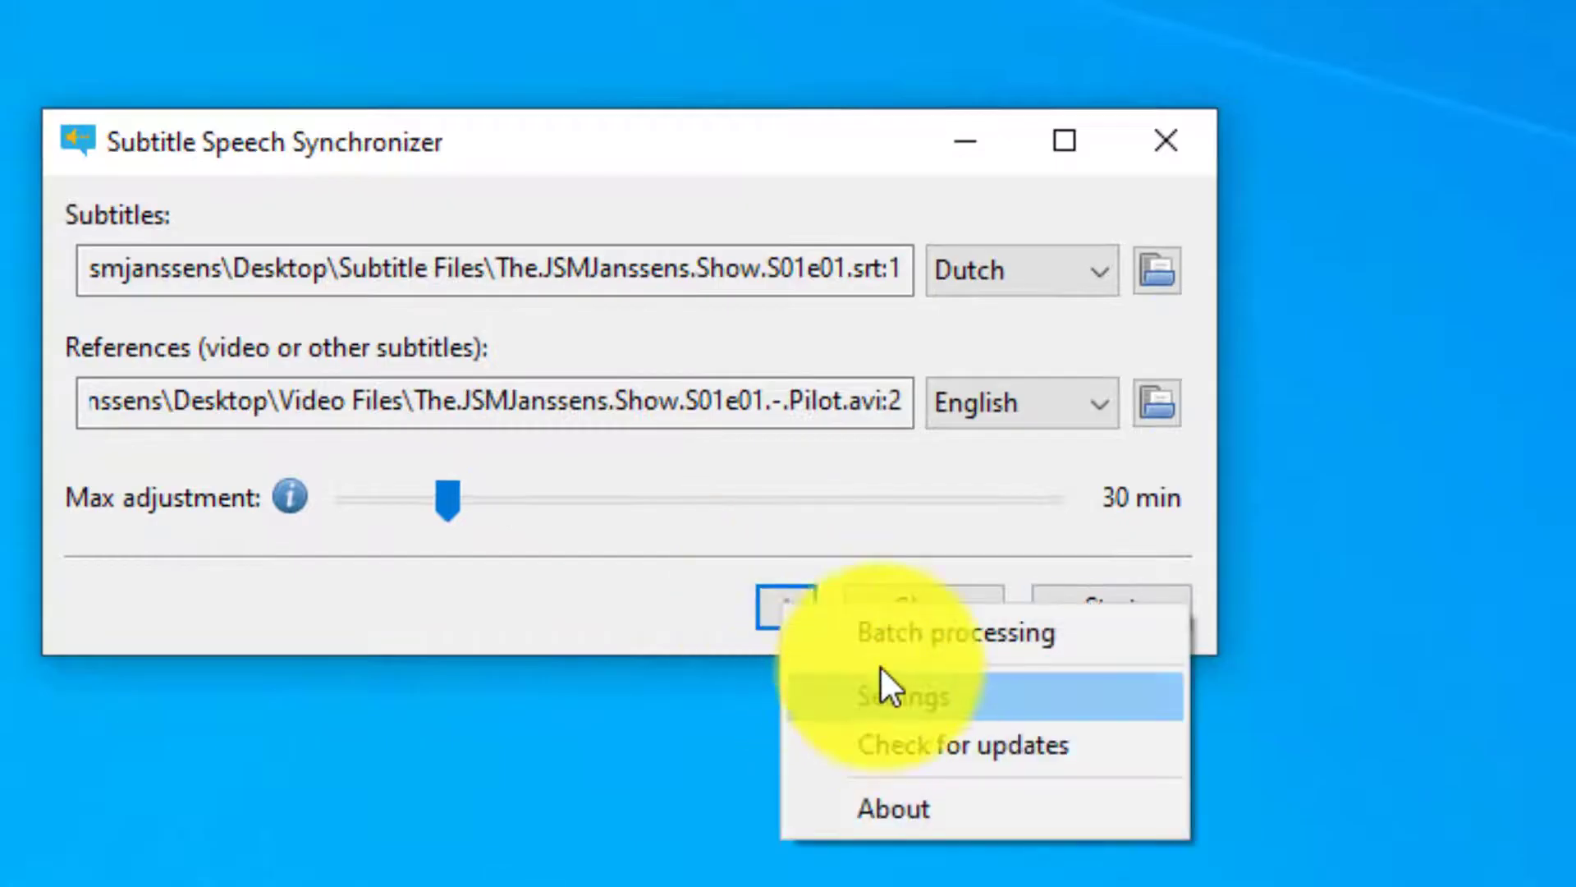
pyautogui.moveTo(1099, 654)
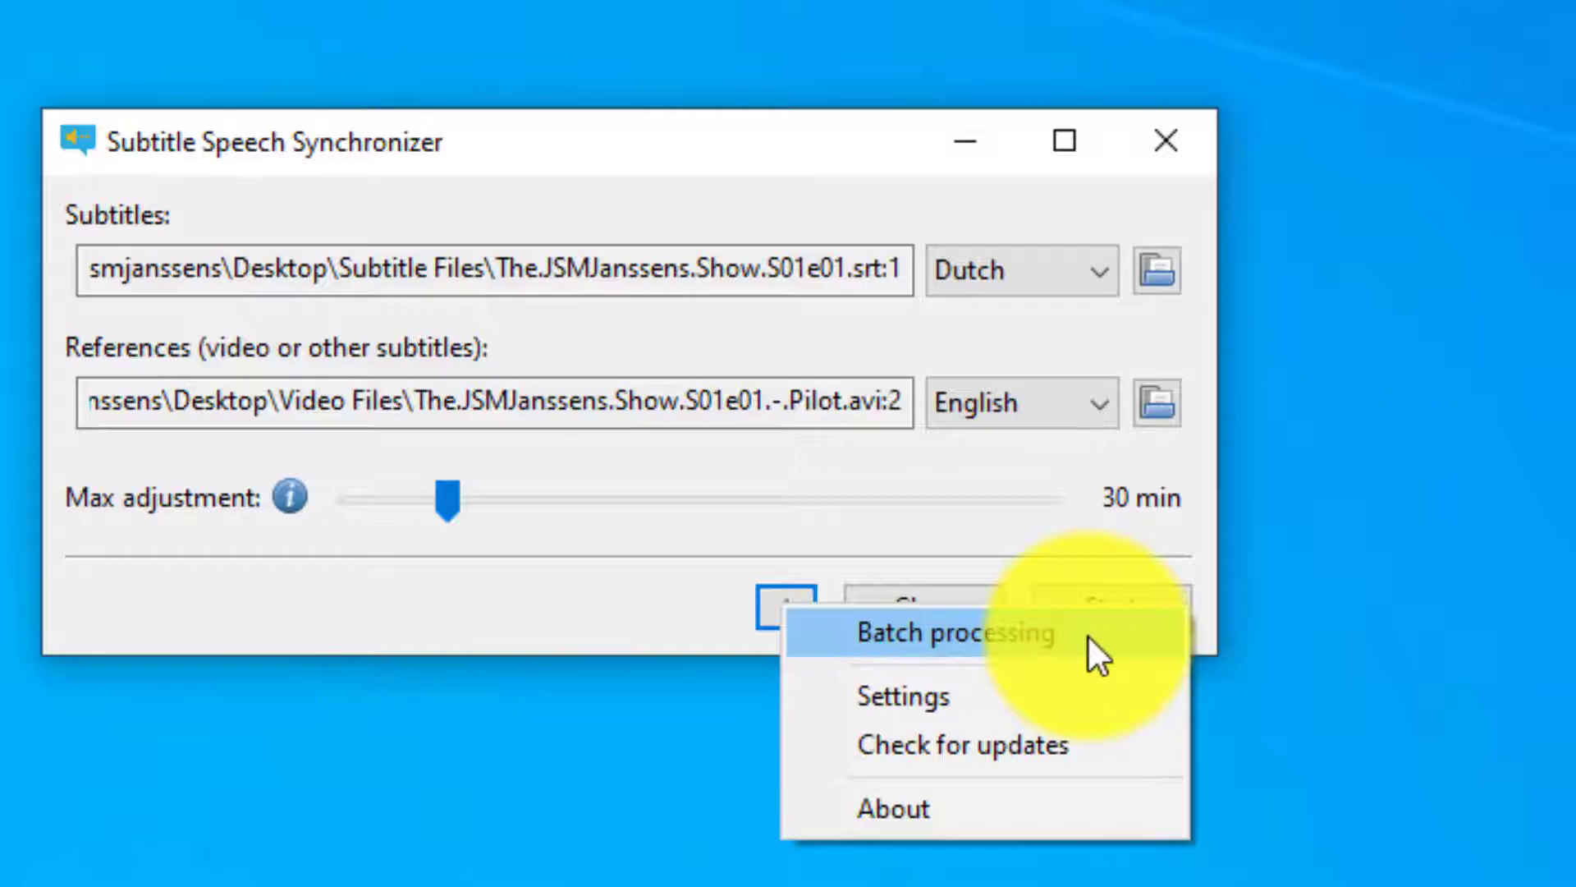
# Choose Batch processing from the menu beside Close.
pyautogui.click(959, 634)
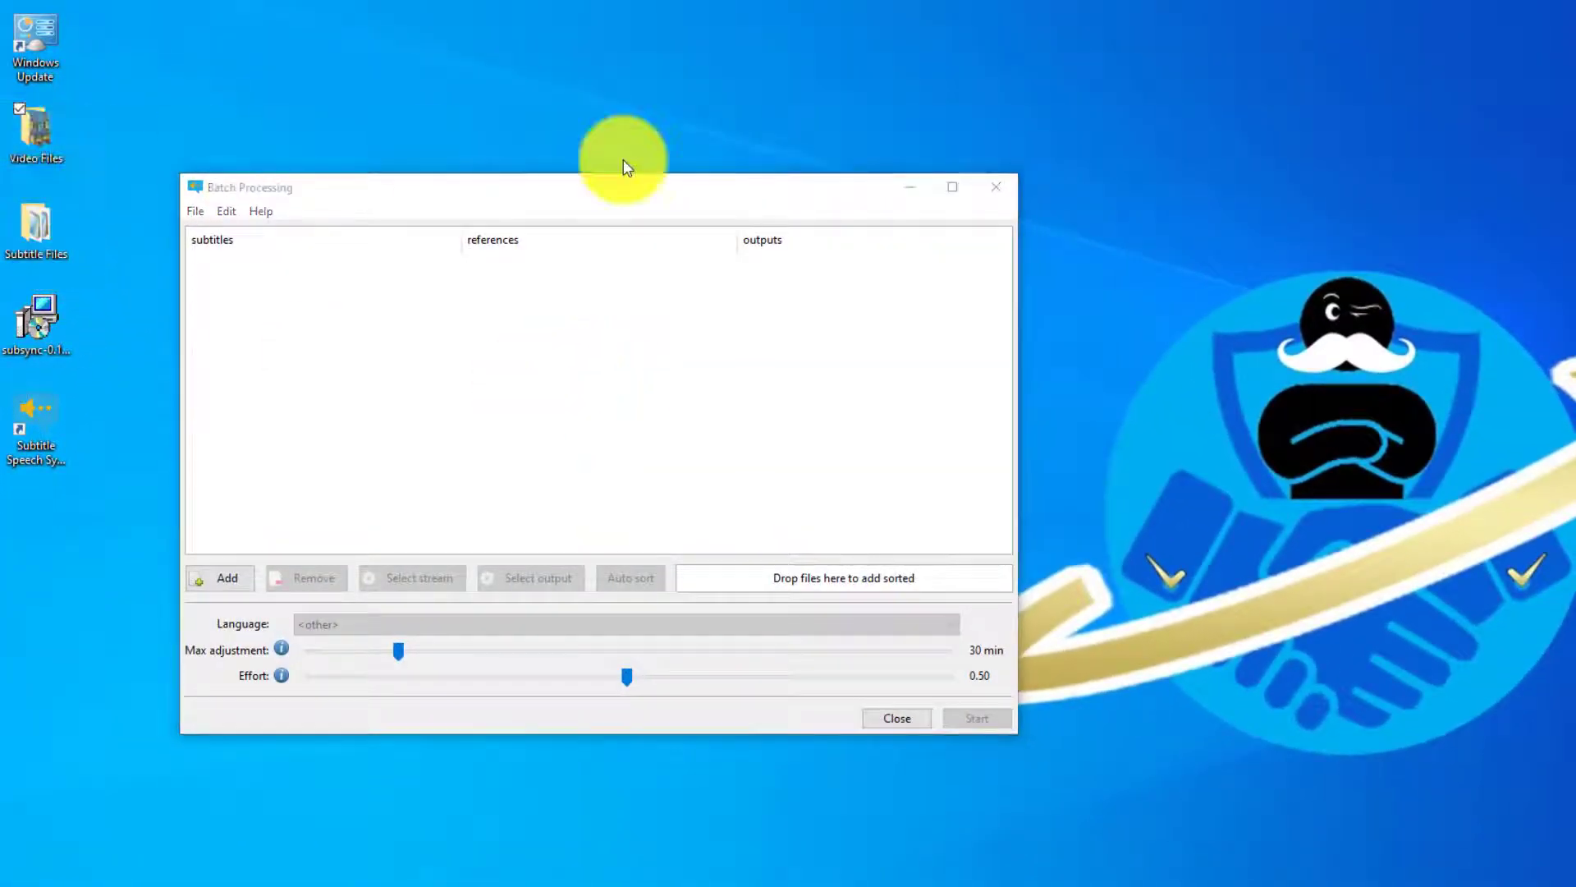
# Drag the five episode videos into references and the five .srt files into subtitles.
pyautogui.doubleClick(35, 131)
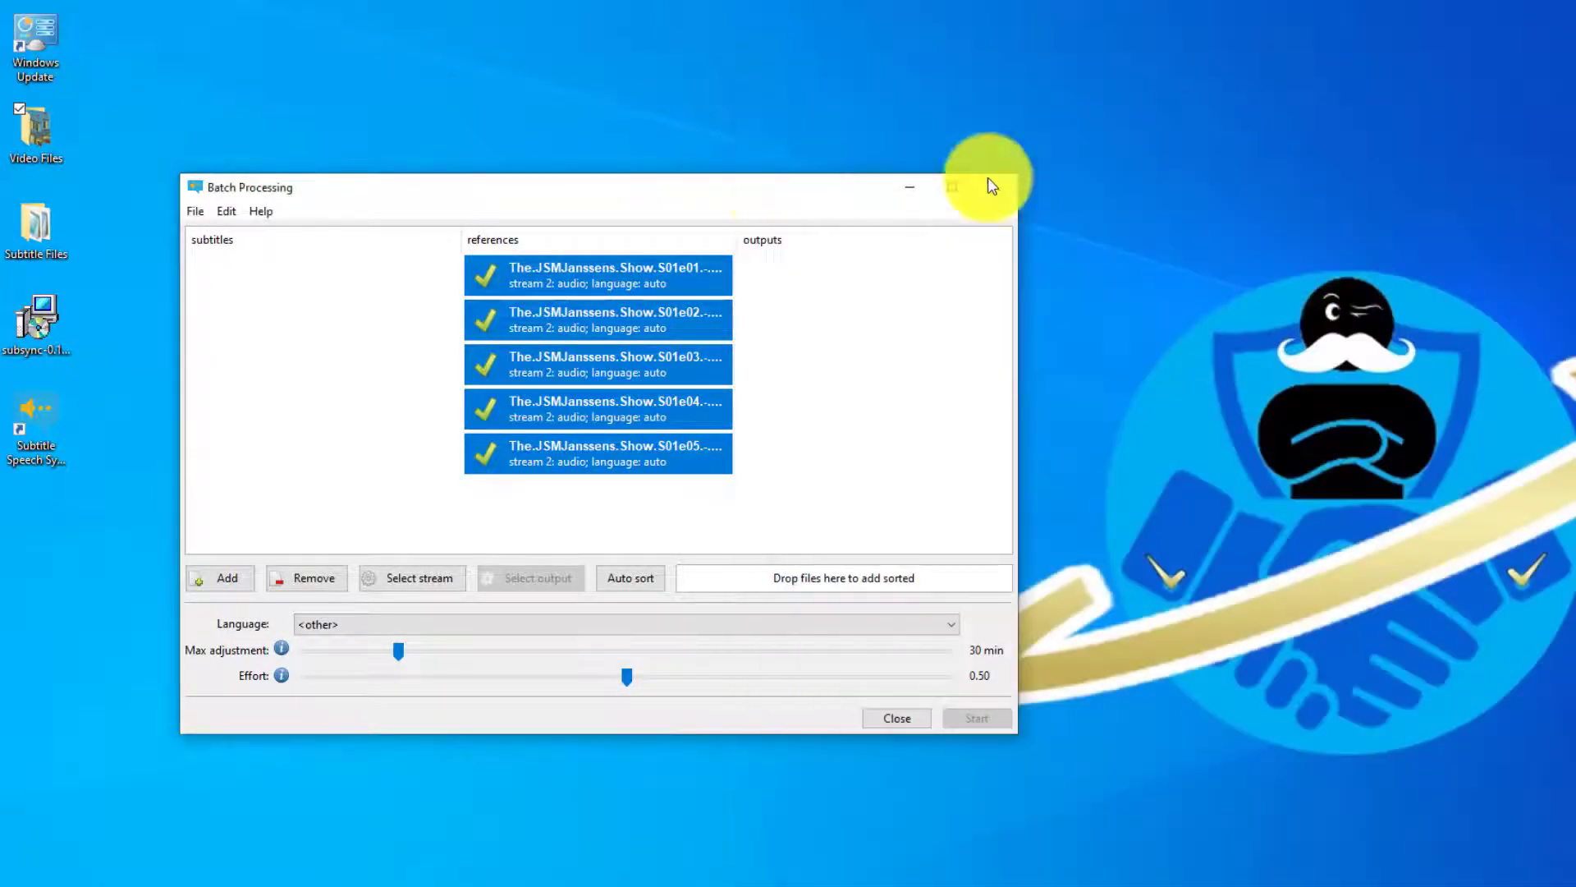
pyautogui.moveTo(814, 245)
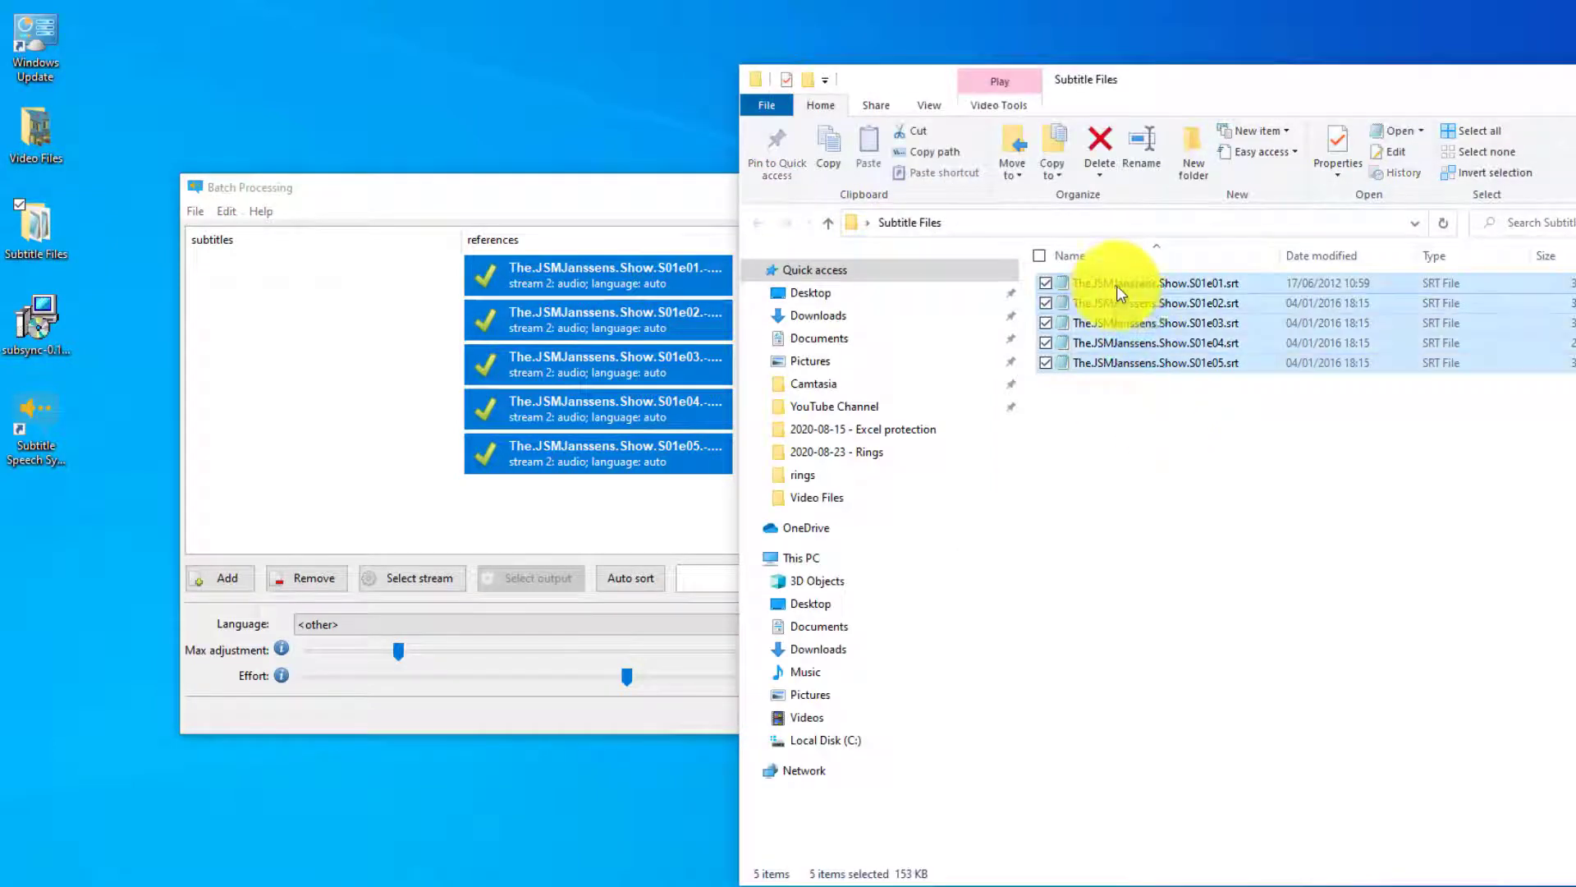
pyautogui.click(316, 577)
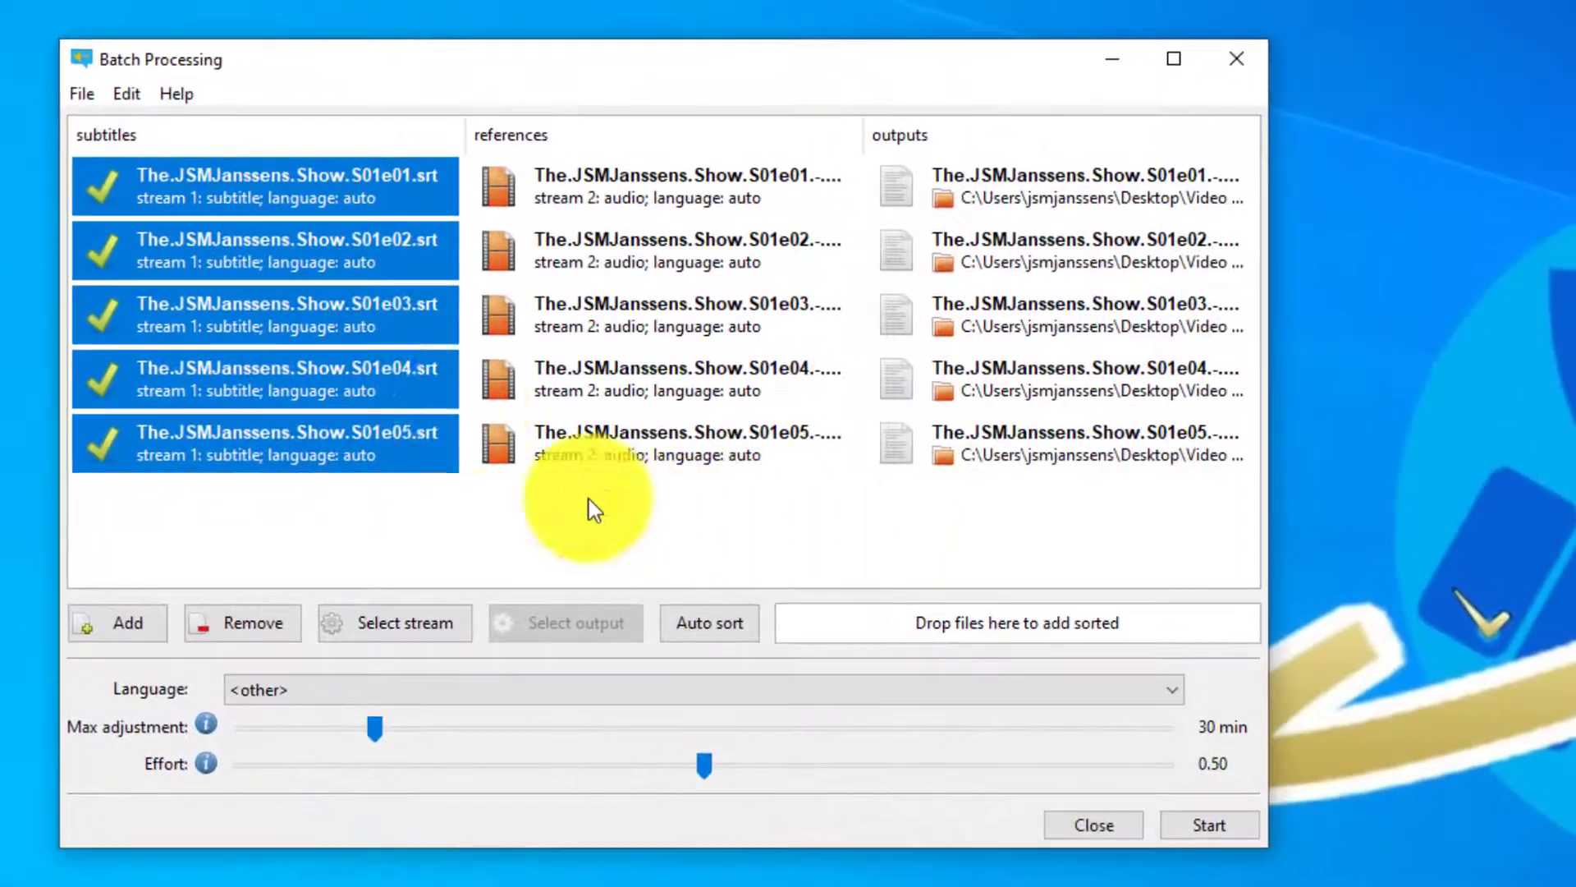
pyautogui.moveTo(262, 197)
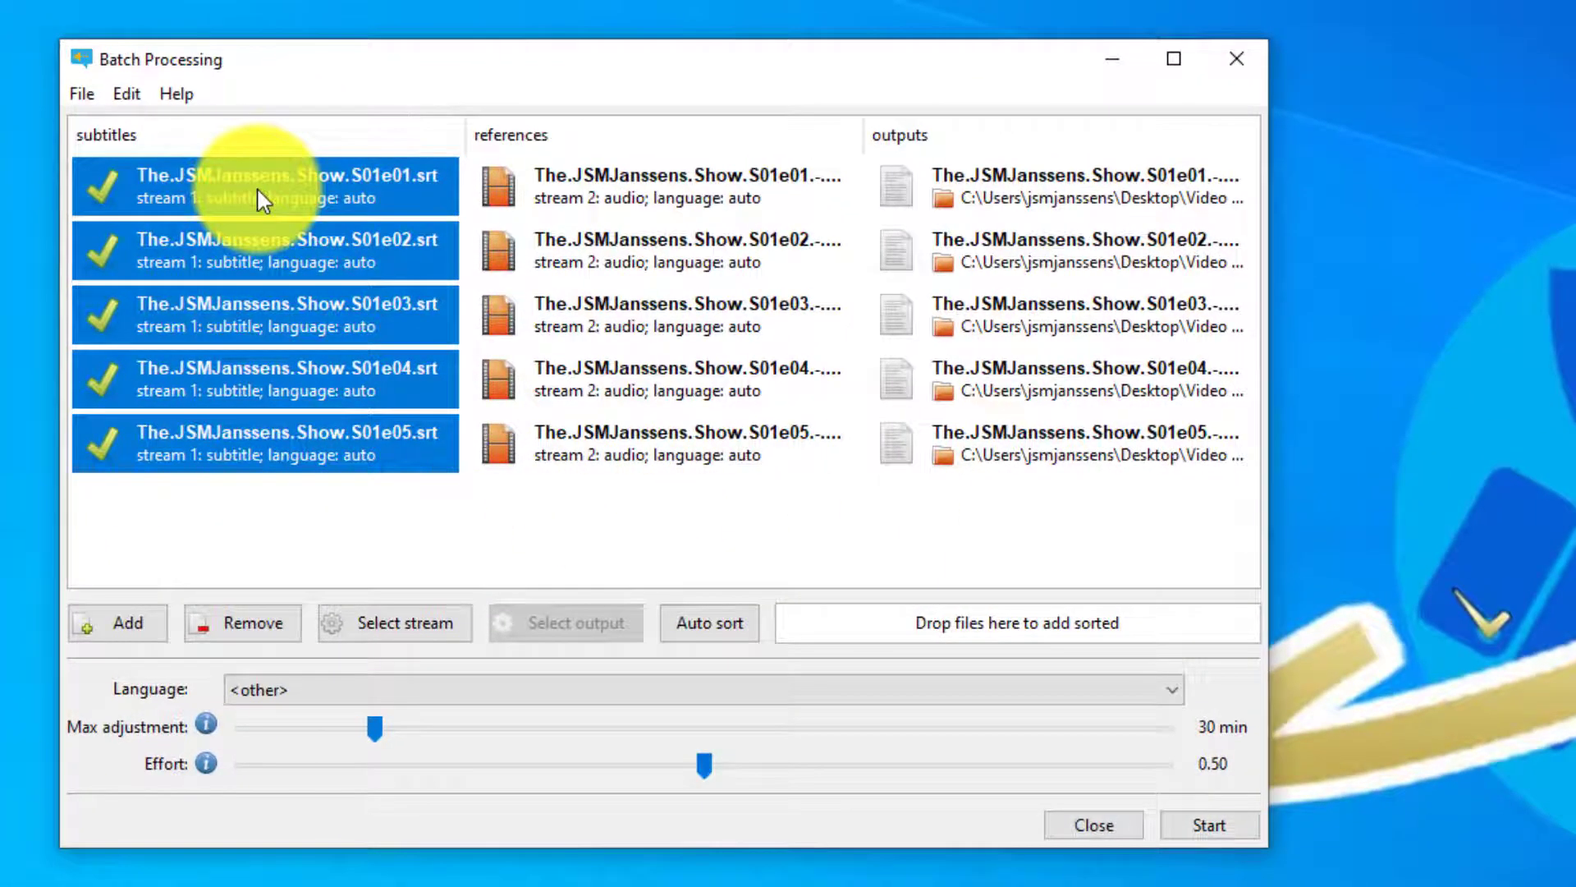
pyautogui.moveTo(588, 196)
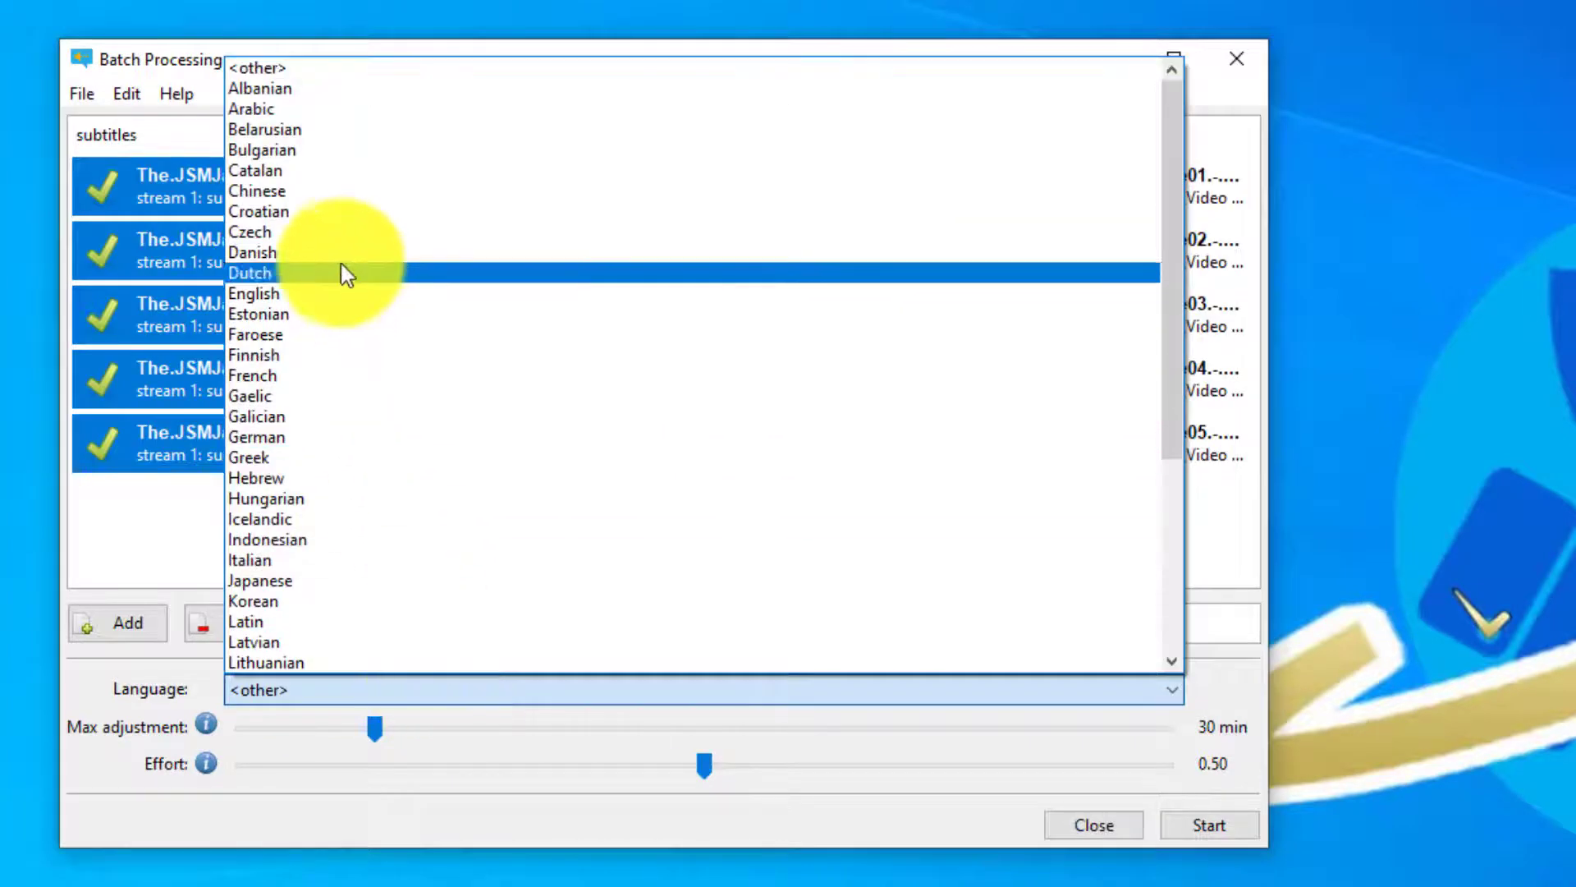
# Set subtitles to Dutch and references to English, then start the batch run.
pyautogui.click(250, 272)
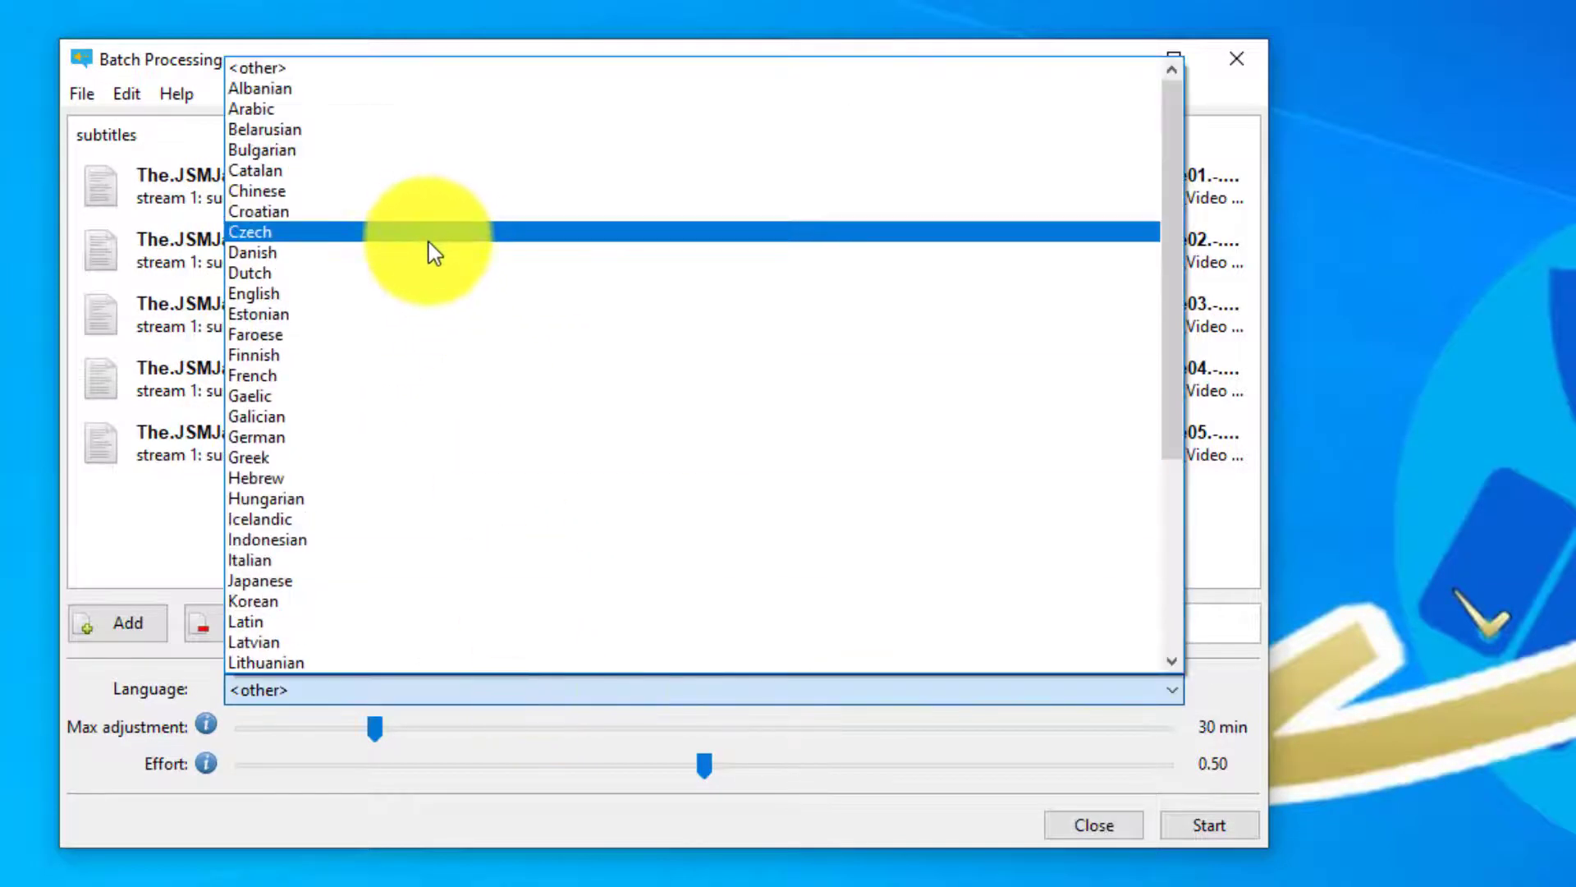
pyautogui.click(255, 292)
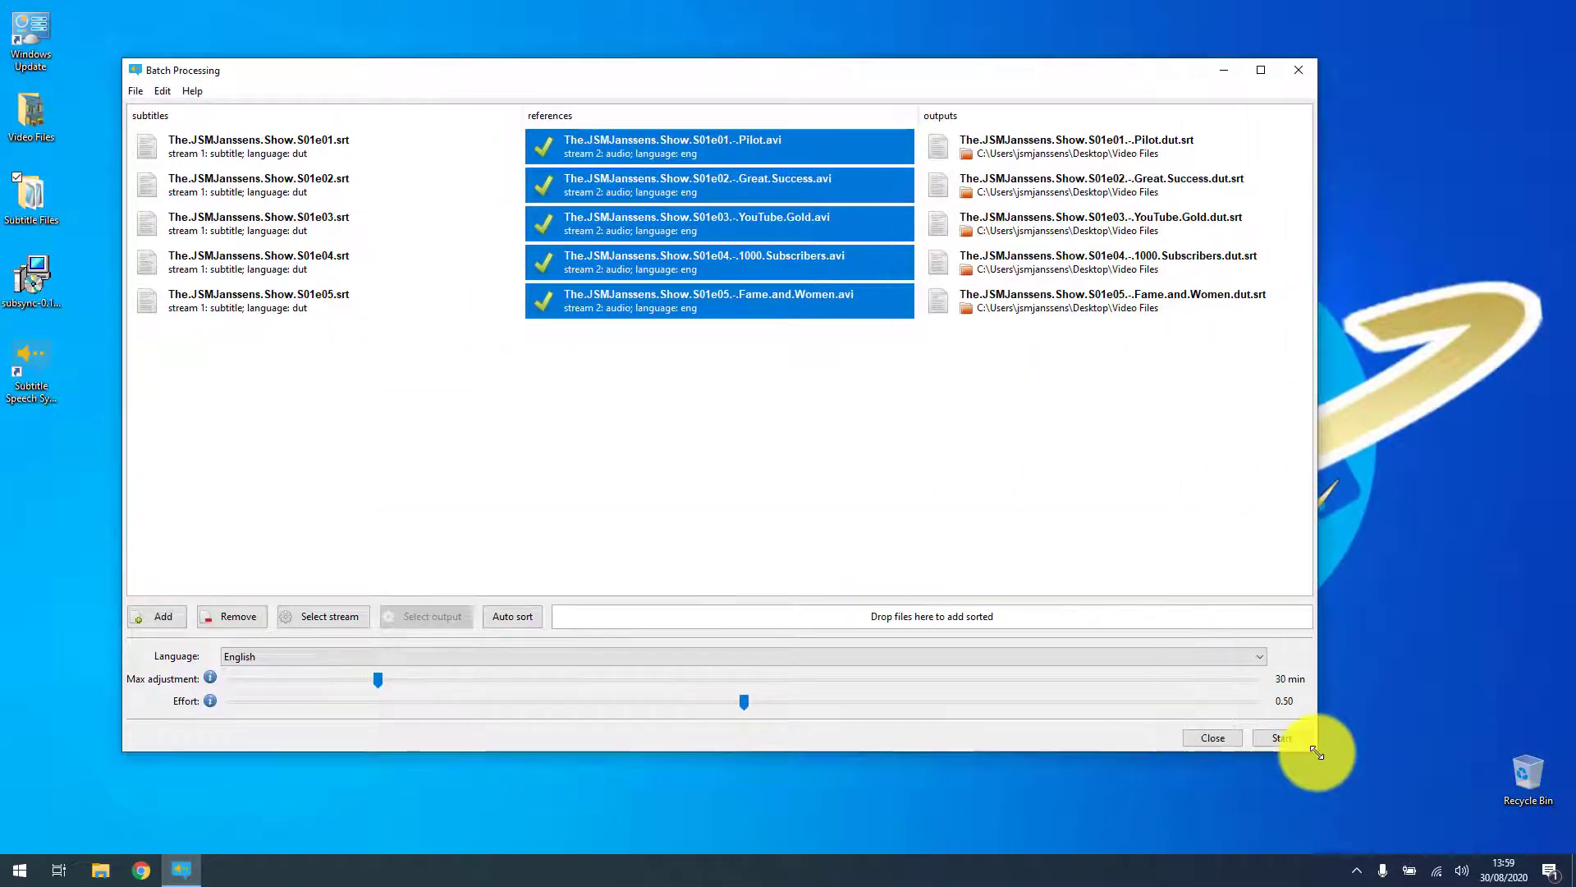
pyautogui.click(1279, 737)
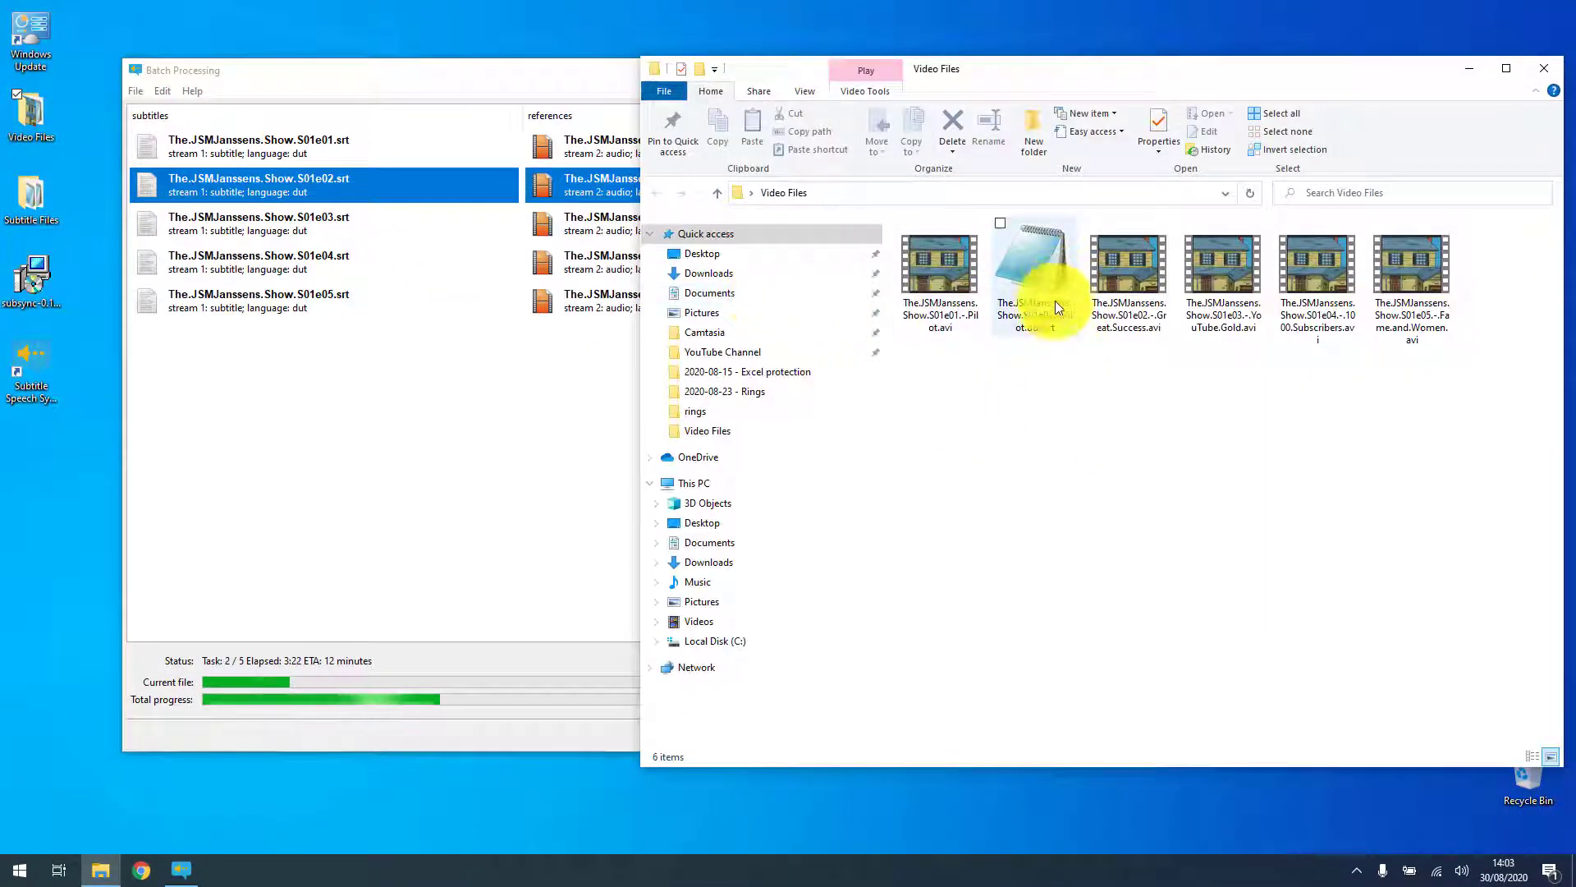
# Switch File Explorer to Details view to watch progress, then close SubSync after all five succeed.
pyautogui.click(804, 91)
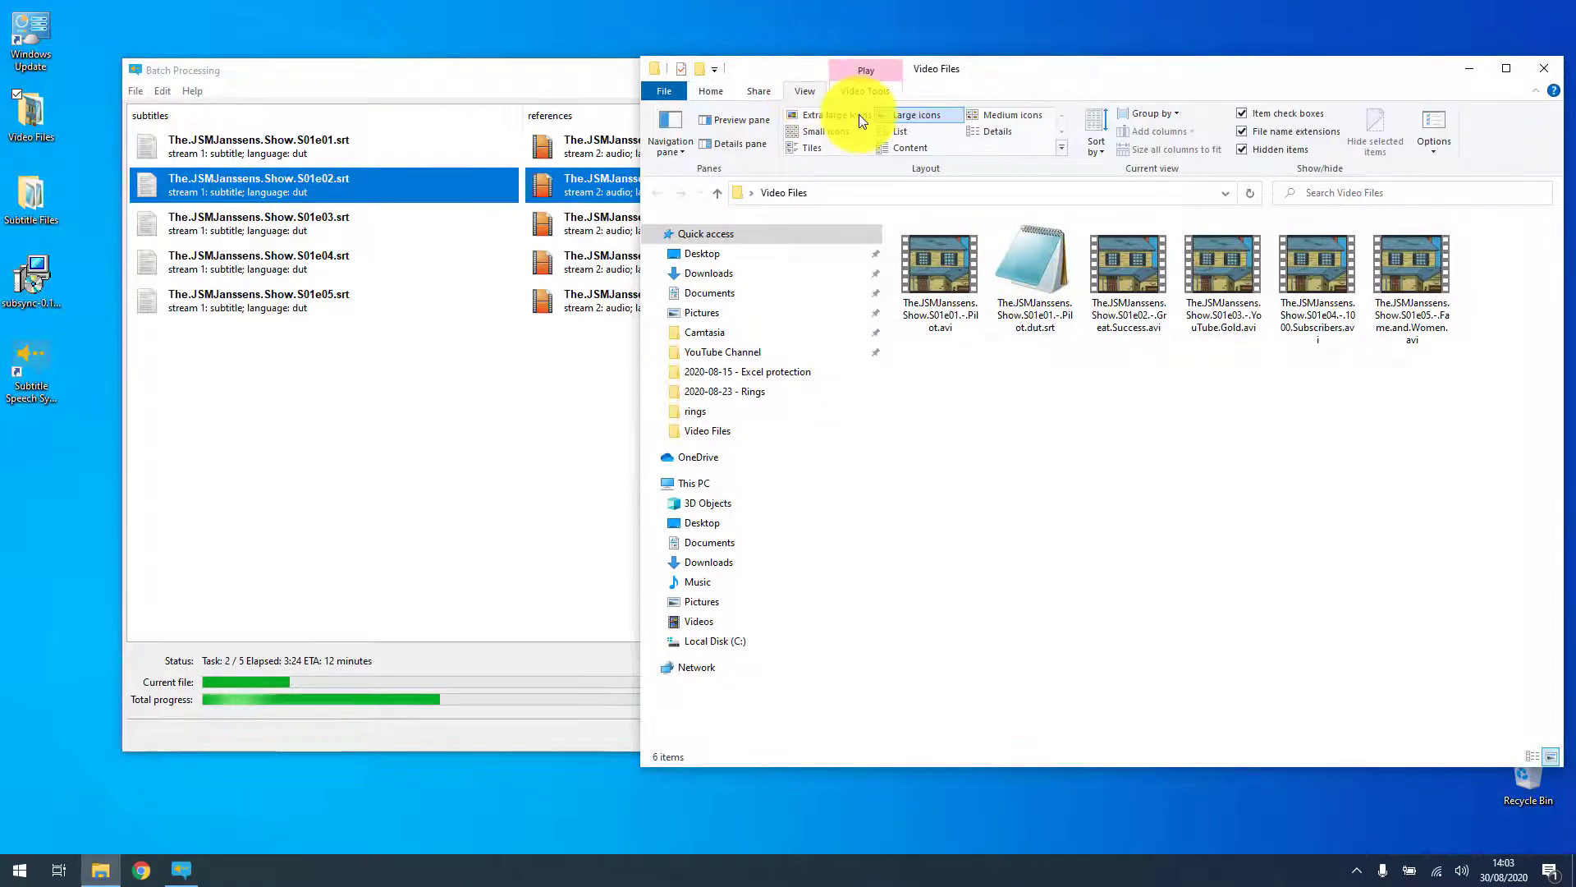
pyautogui.click(1002, 131)
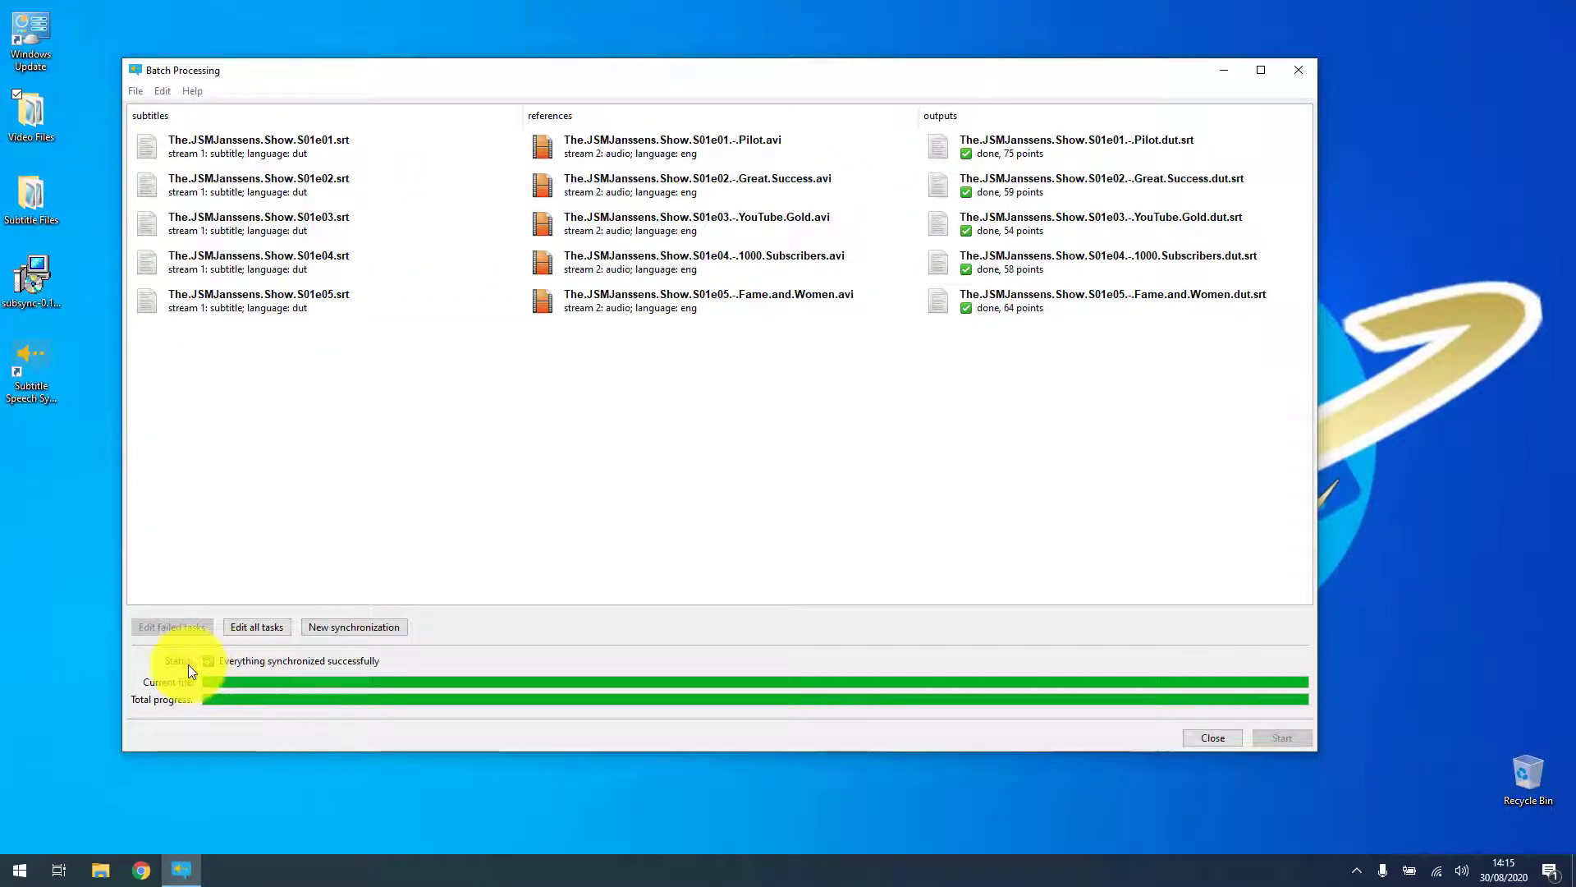
pyautogui.moveTo(1197, 741)
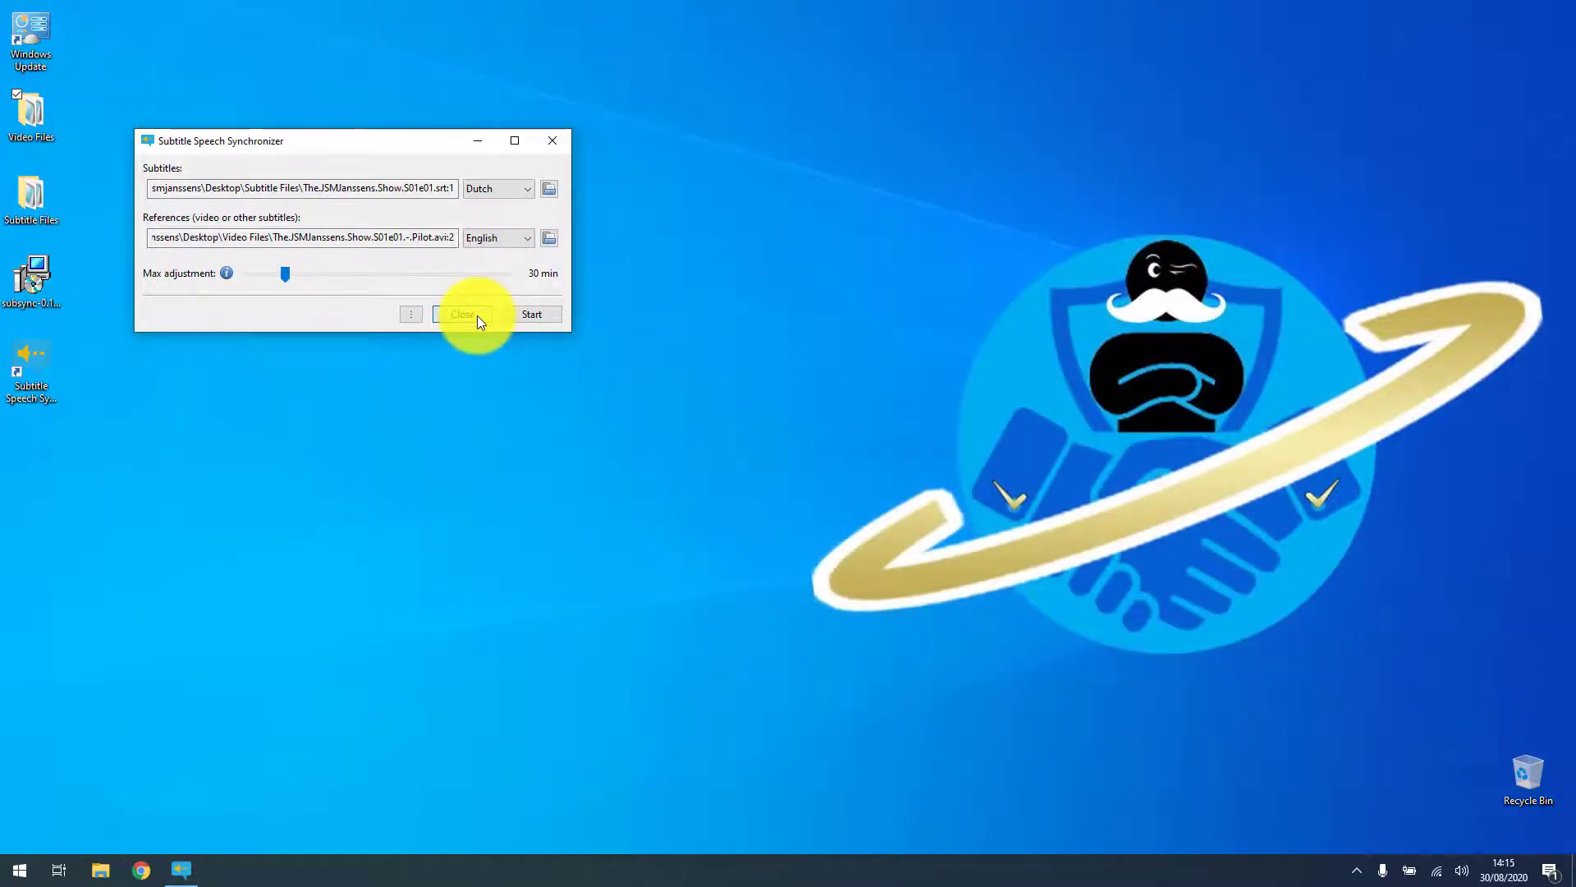
pyautogui.click(462, 314)
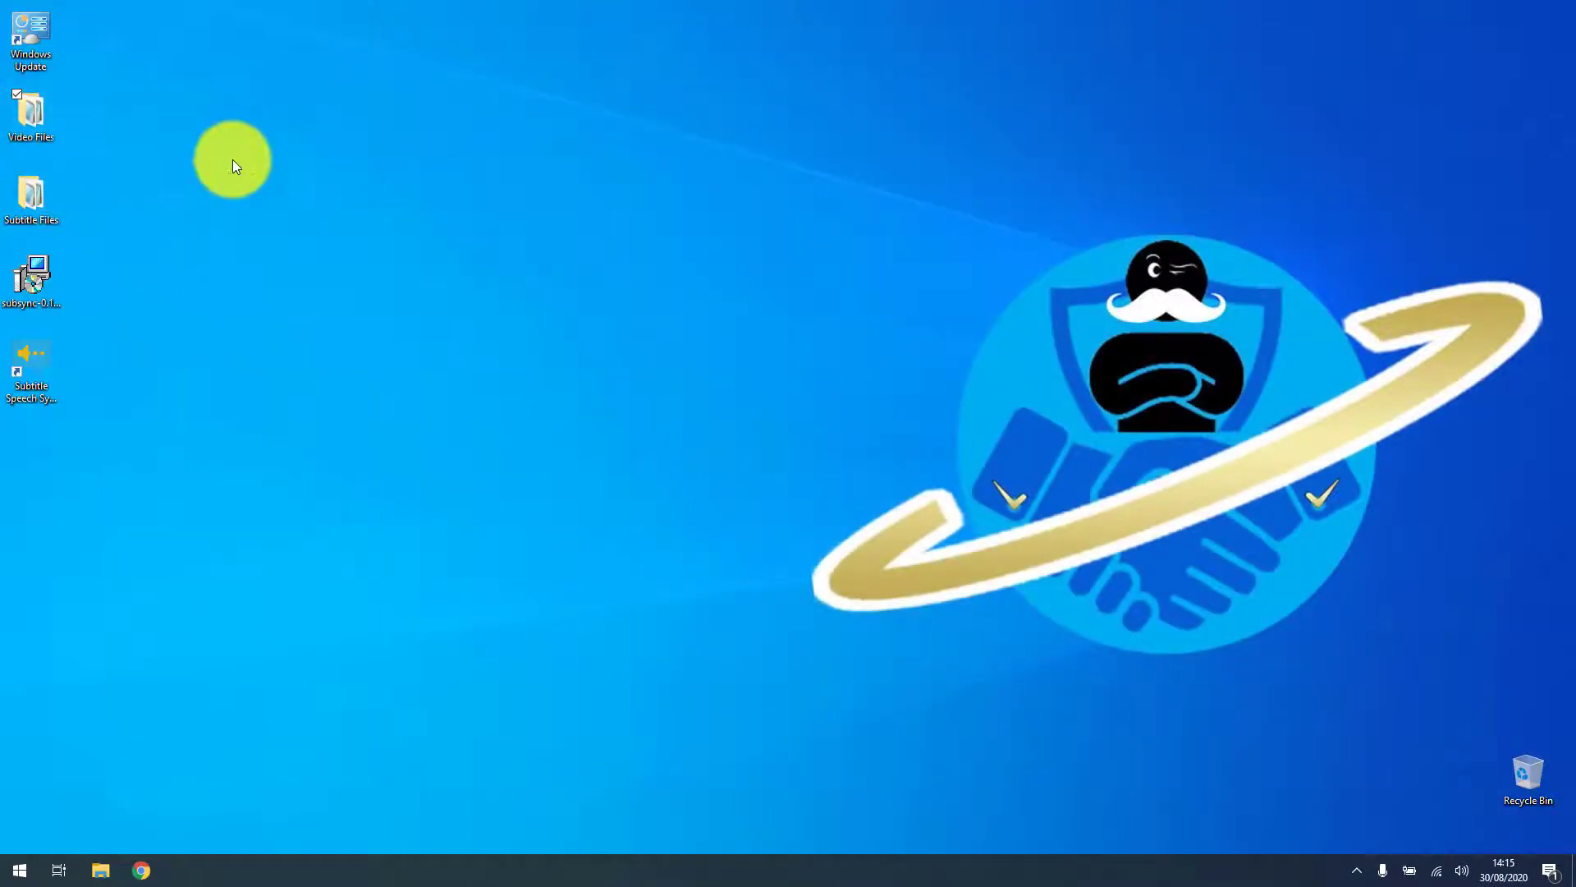
# Review the .dut.srt files beside each episode in Video Files, then close the folder.
pyautogui.doubleClick(30, 110)
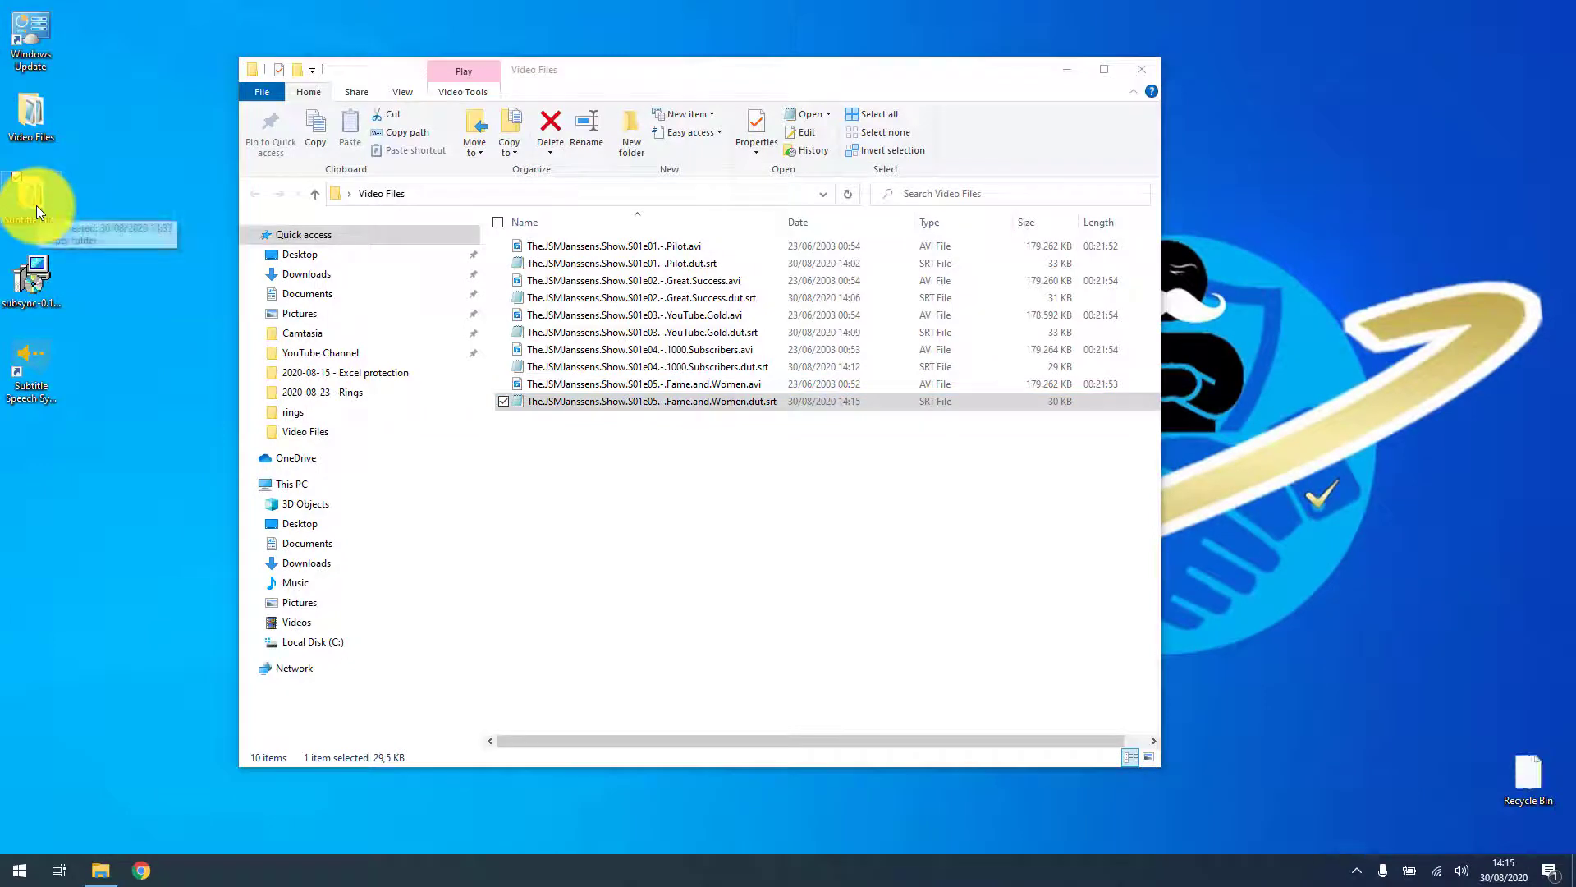
pyautogui.moveTo(123, 320)
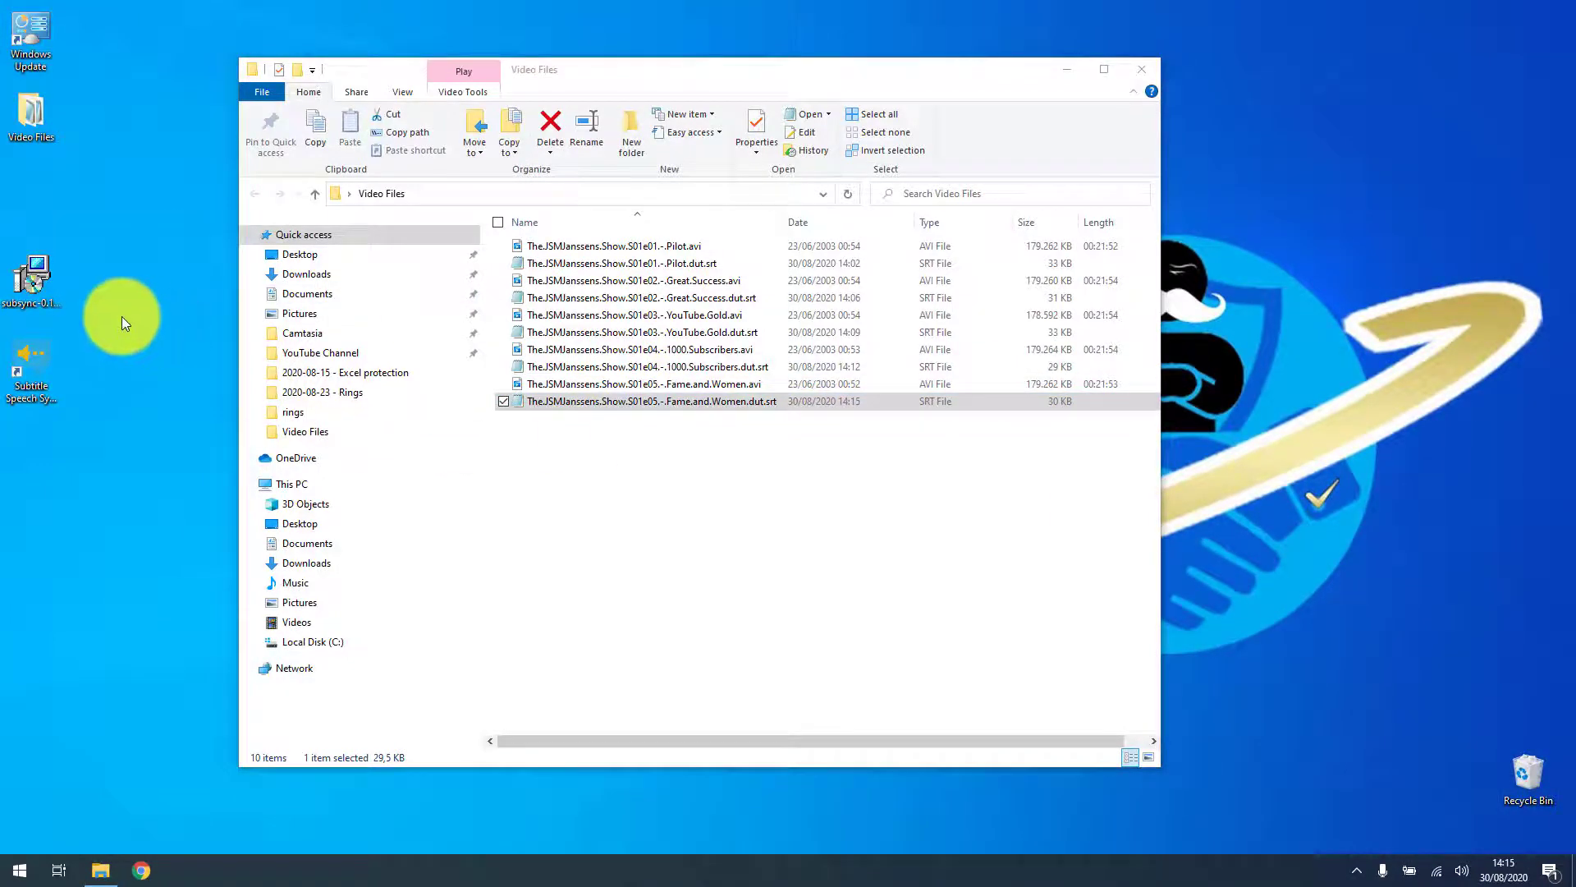
pyautogui.moveTo(34, 351)
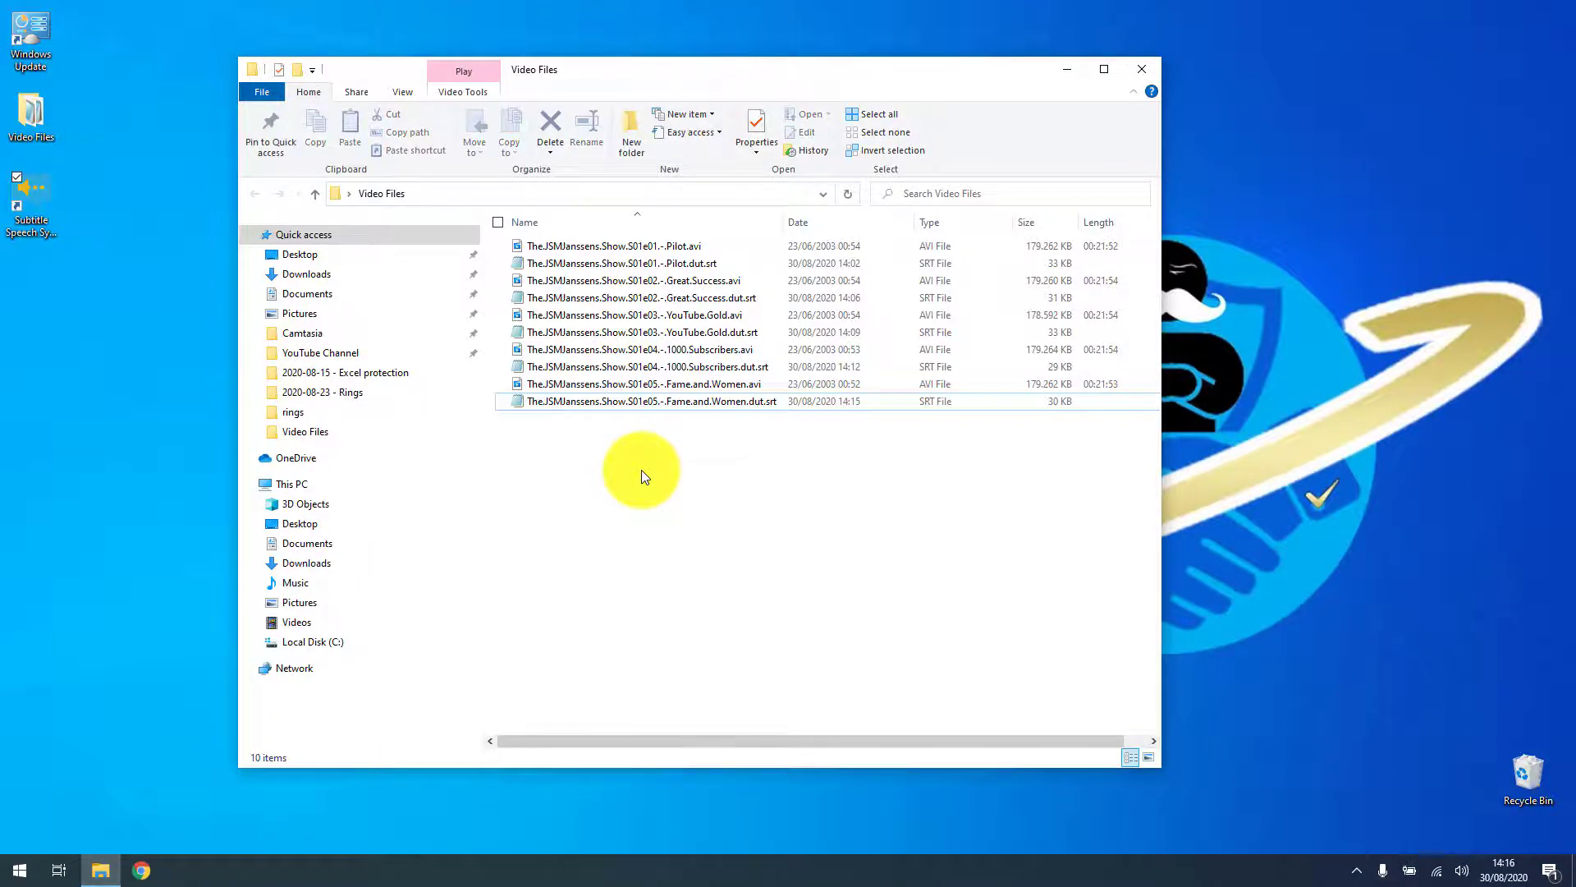
pyautogui.click(1140, 69)
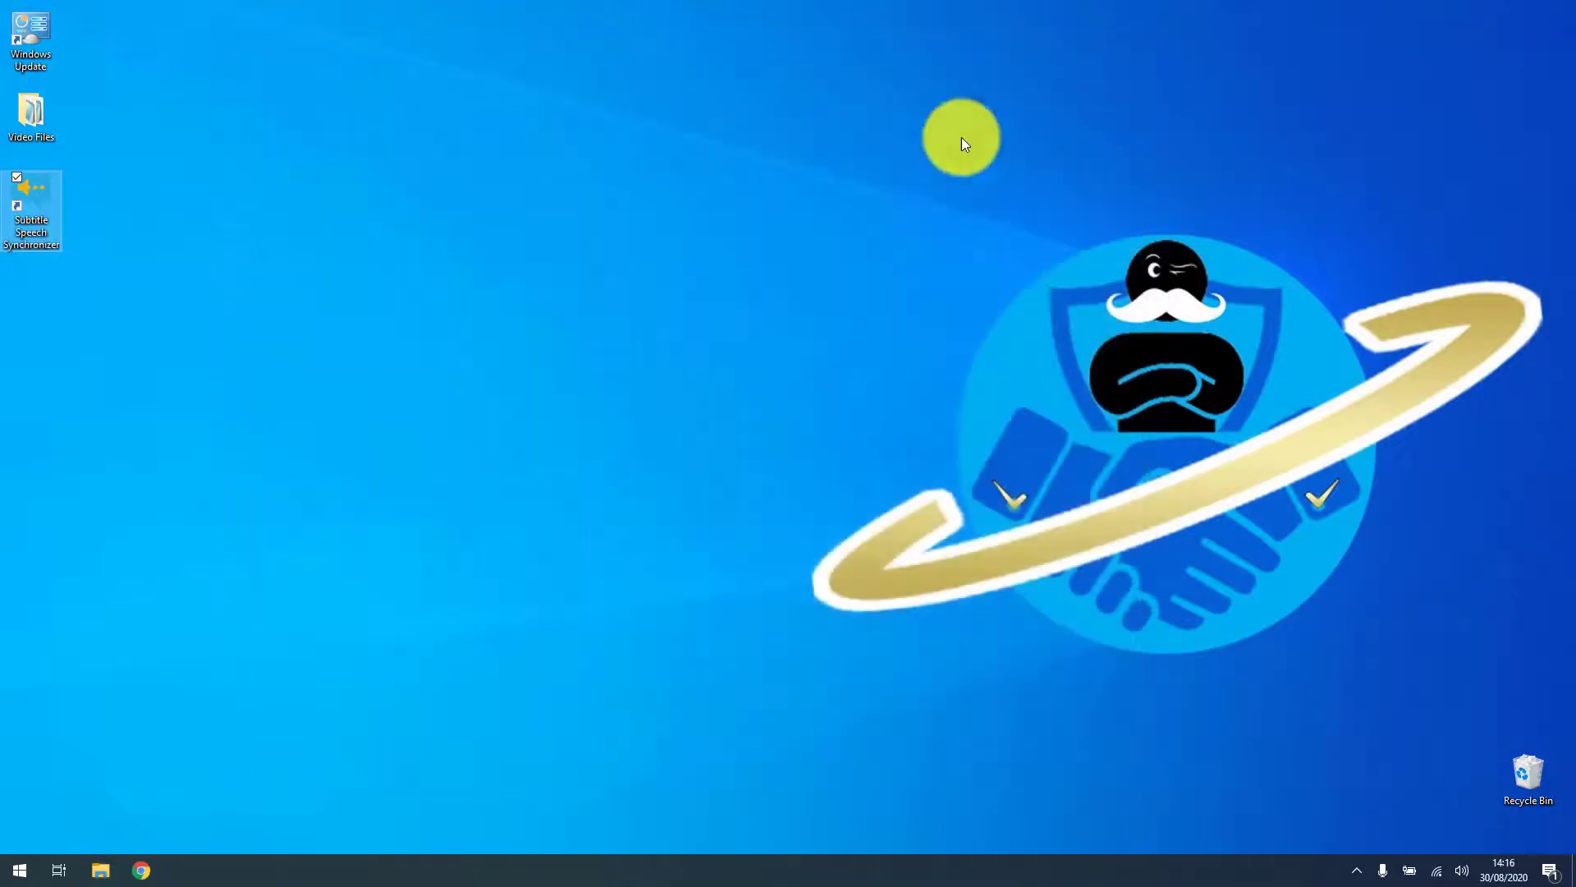